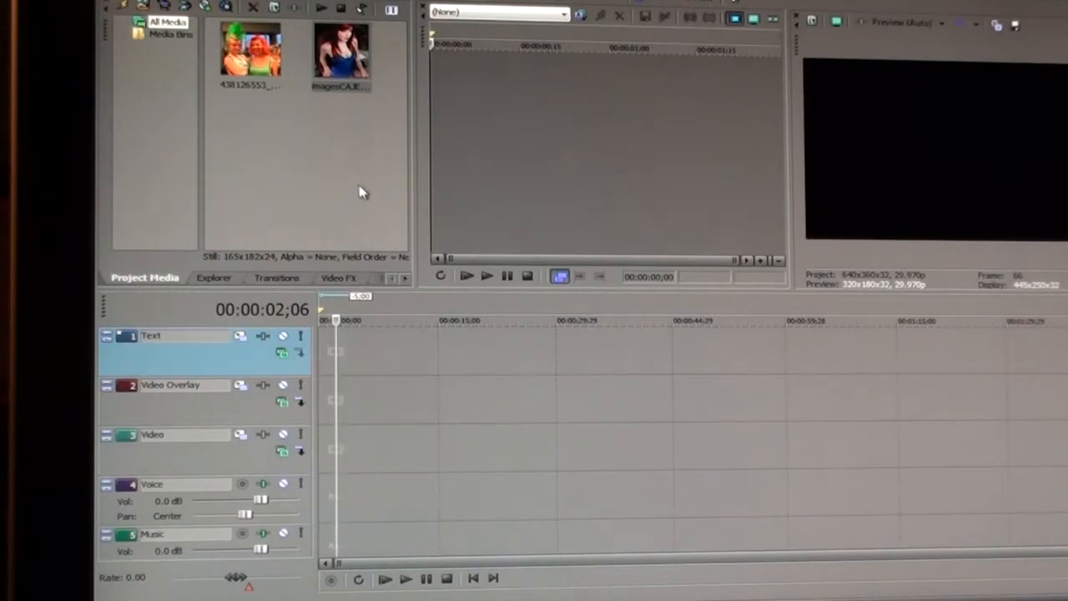
Place the woman-in-blue photo from Project Media at the start of the Video track.
{"action": "left_click", "coordinate": [340, 50]}
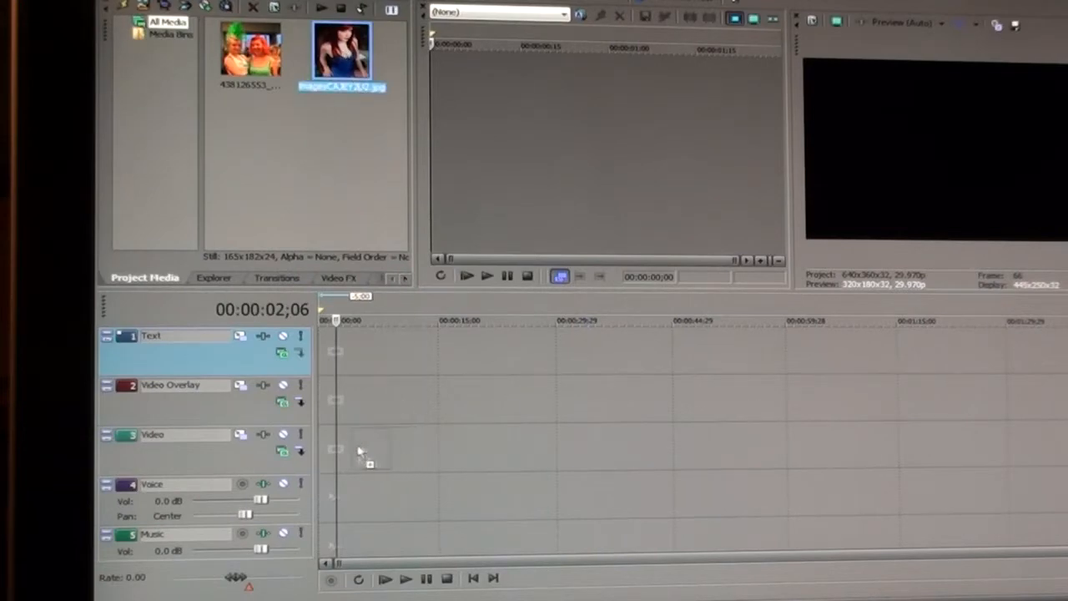
{"action": "left_click_drag", "start_coordinate": [340, 50], "coordinate": [339, 449]}
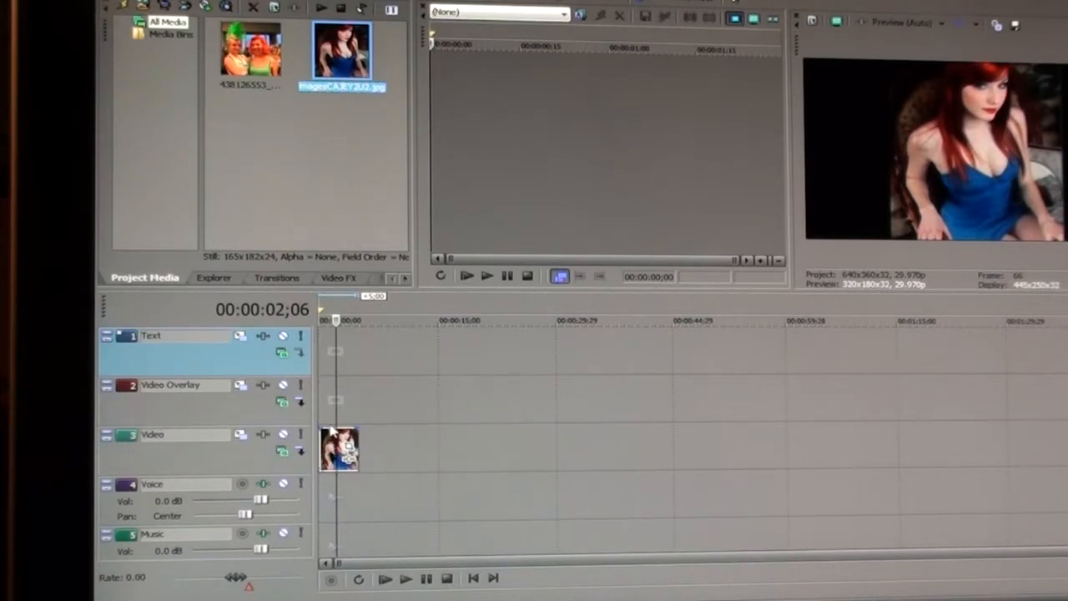
{"action": "mouse_move", "coordinate": [355, 384]}
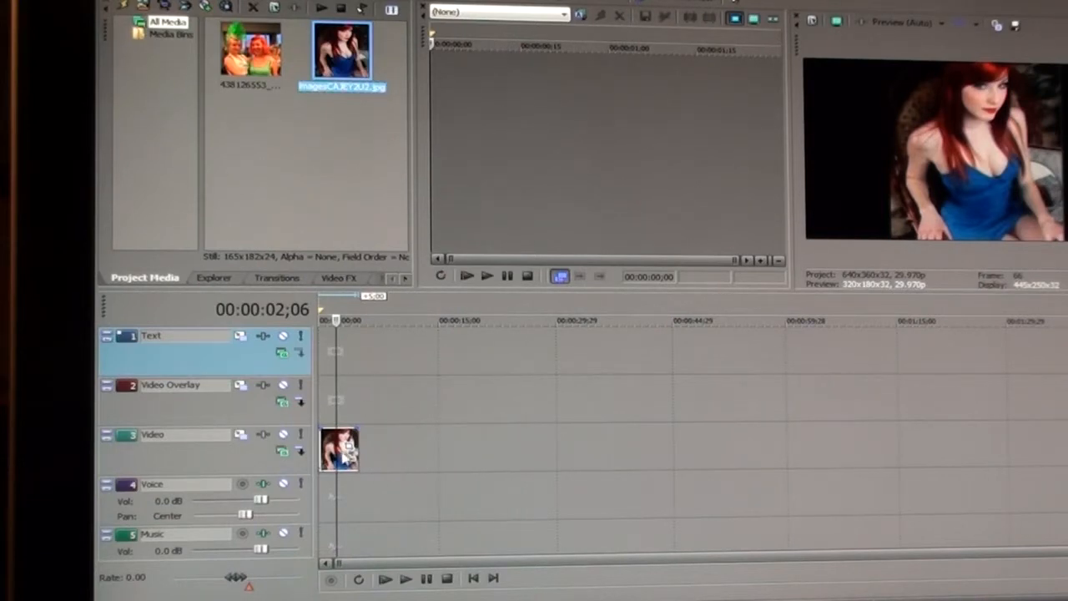
Paste copies of the photo onto the Video Overlay and Text tracks.
{"action": "right_click", "coordinate": [339, 448]}
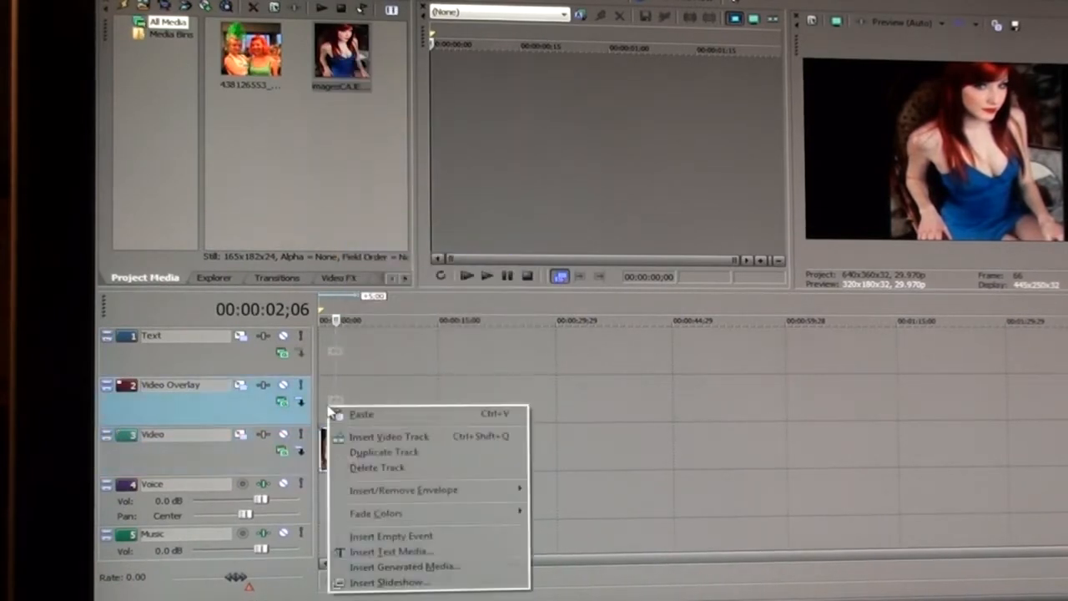
{"action": "mouse_move", "coordinate": [375, 513]}
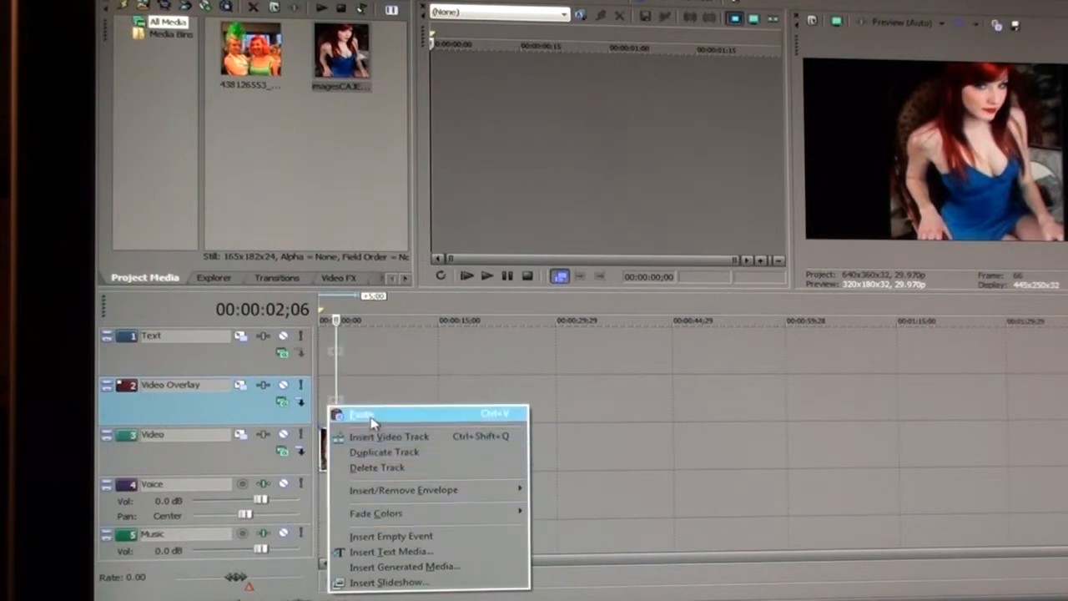
{"action": "left_click", "coordinate": [361, 414]}
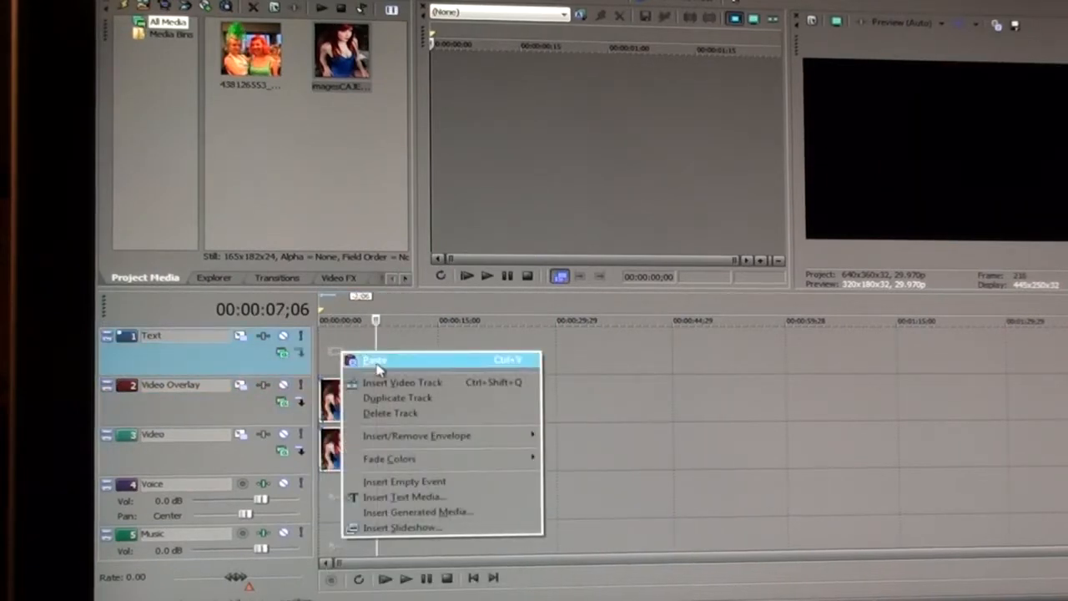
{"action": "left_click", "coordinate": [376, 359]}
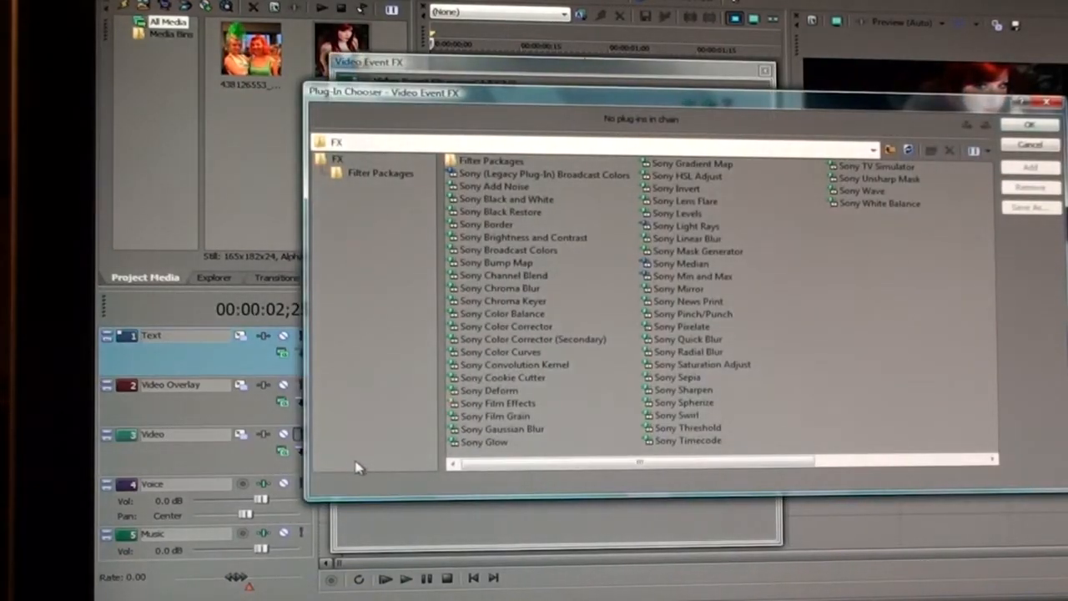
{"action": "mouse_move", "coordinate": [520, 206]}
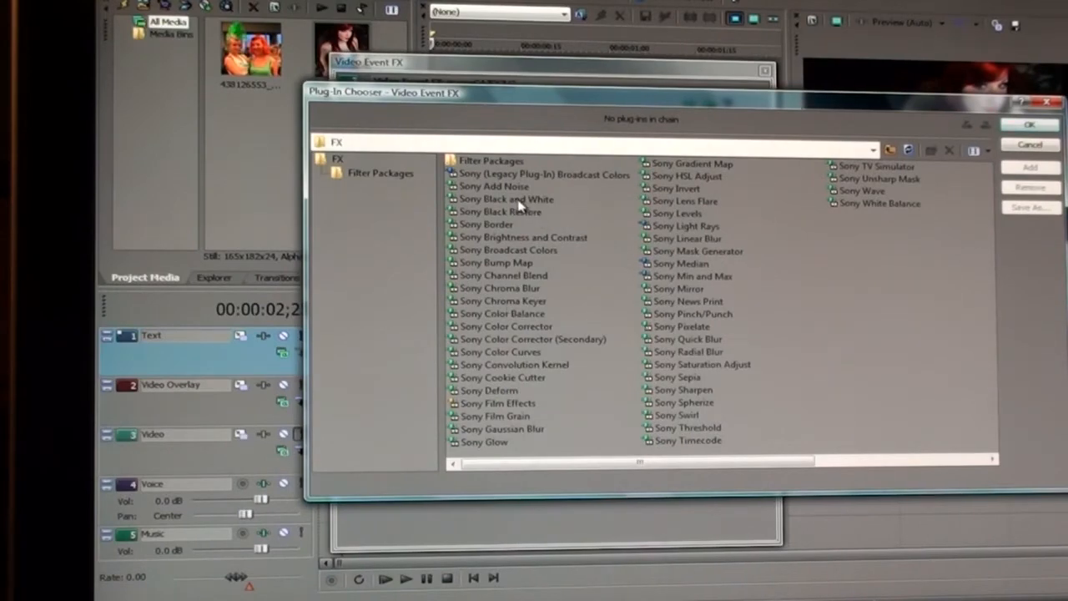
Apply Sony Black and White at Blend amount 1.000 and close the effect window.
{"action": "left_click", "coordinate": [507, 198]}
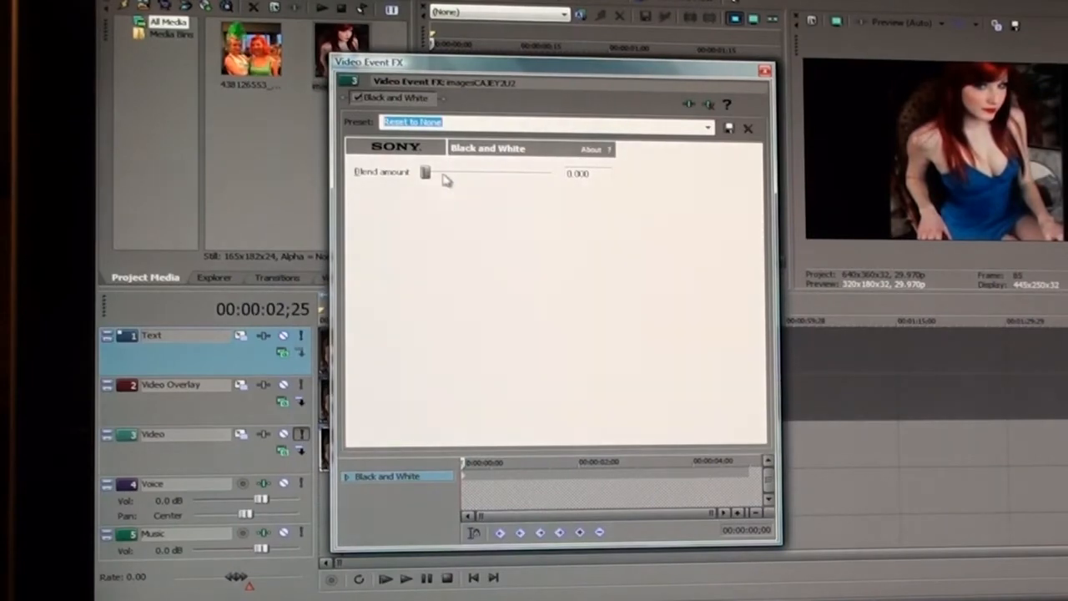
{"action": "left_click_drag", "start_coordinate": [425, 173], "coordinate": [522, 173]}
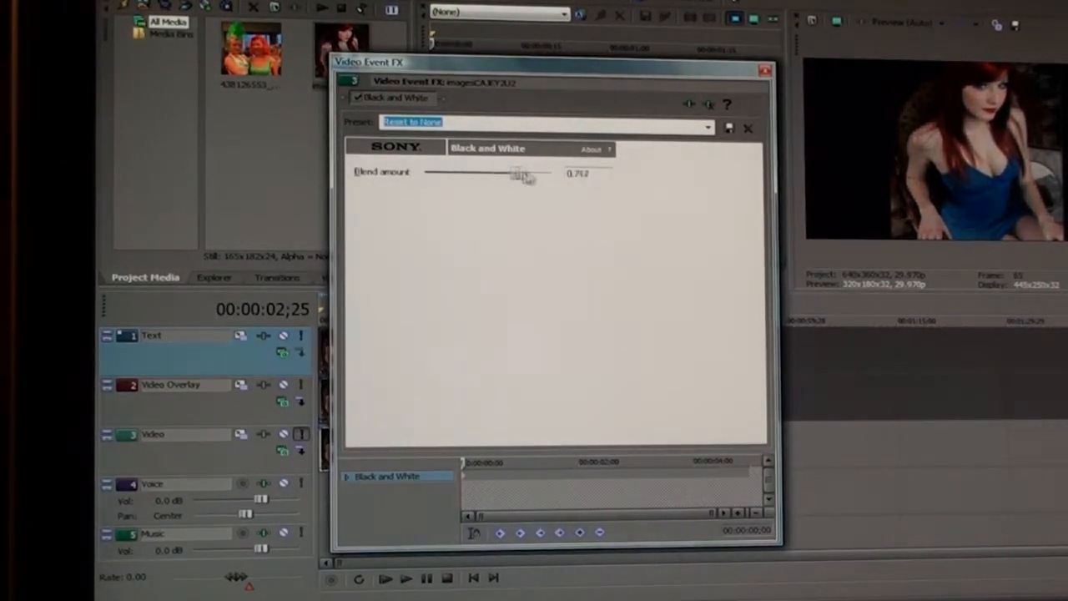
{"action": "left_click_drag", "start_coordinate": [522, 172], "coordinate": [551, 173]}
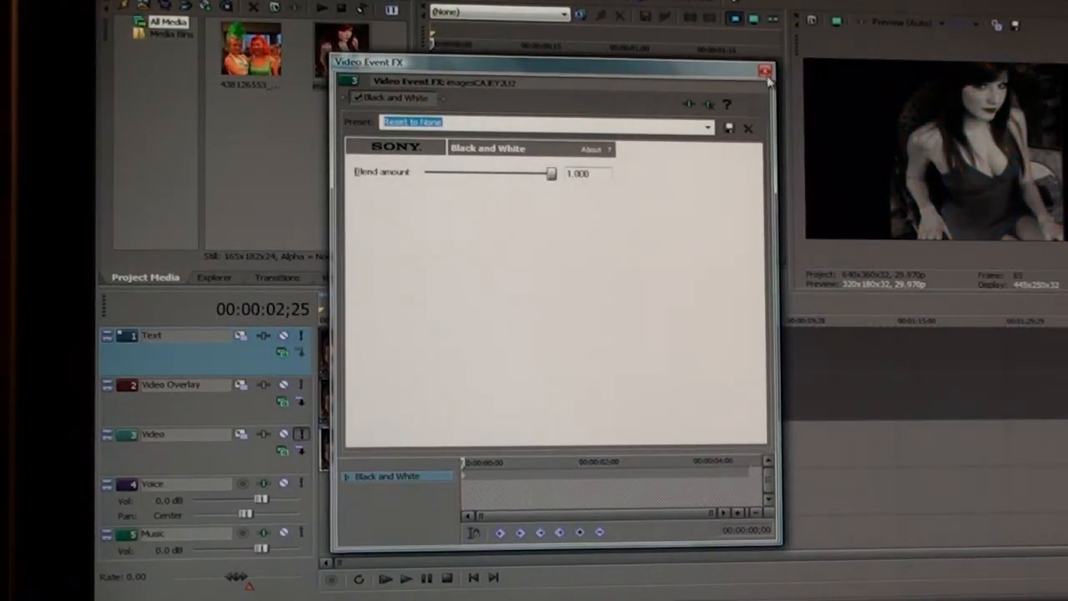
{"action": "left_click", "coordinate": [763, 70]}
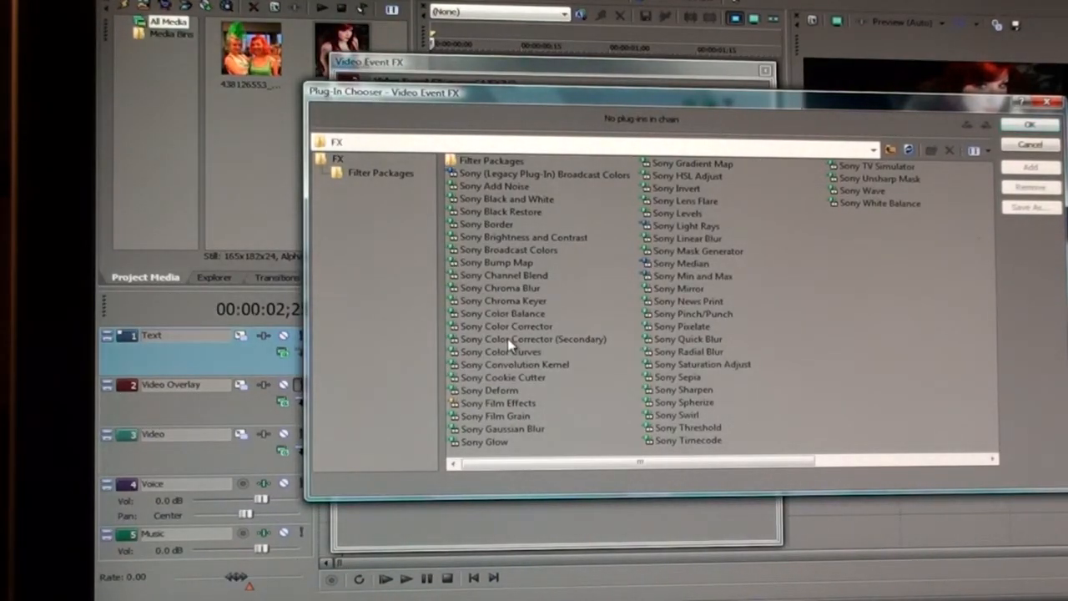
Add Sony Color Corrector (Secondary), enable Show mask, and set Alpha and Saturation to 0.
{"action": "left_click", "coordinate": [532, 339]}
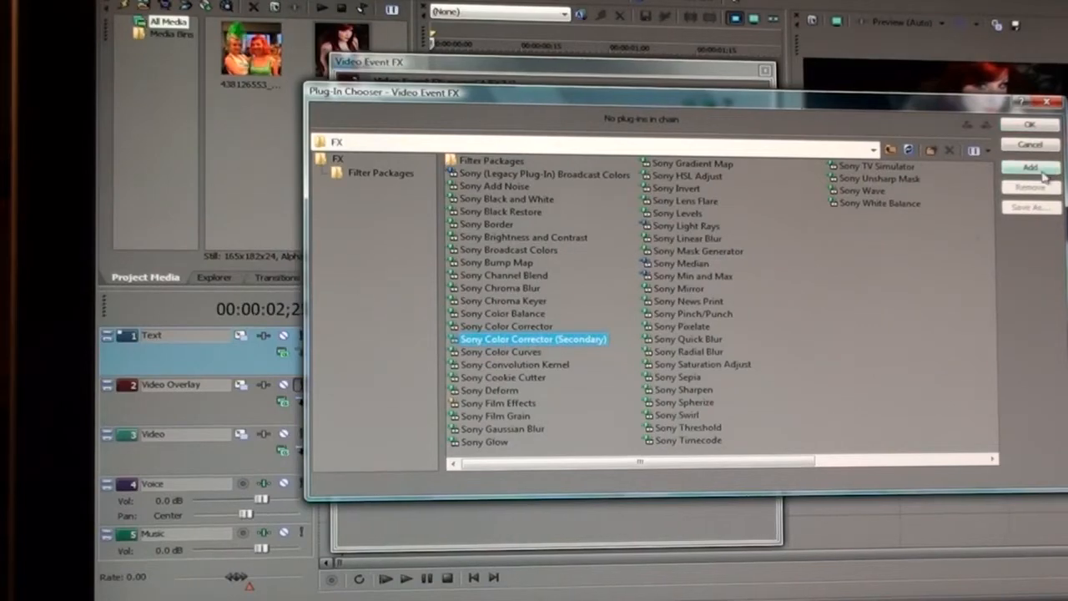
{"action": "left_click", "coordinate": [1030, 168]}
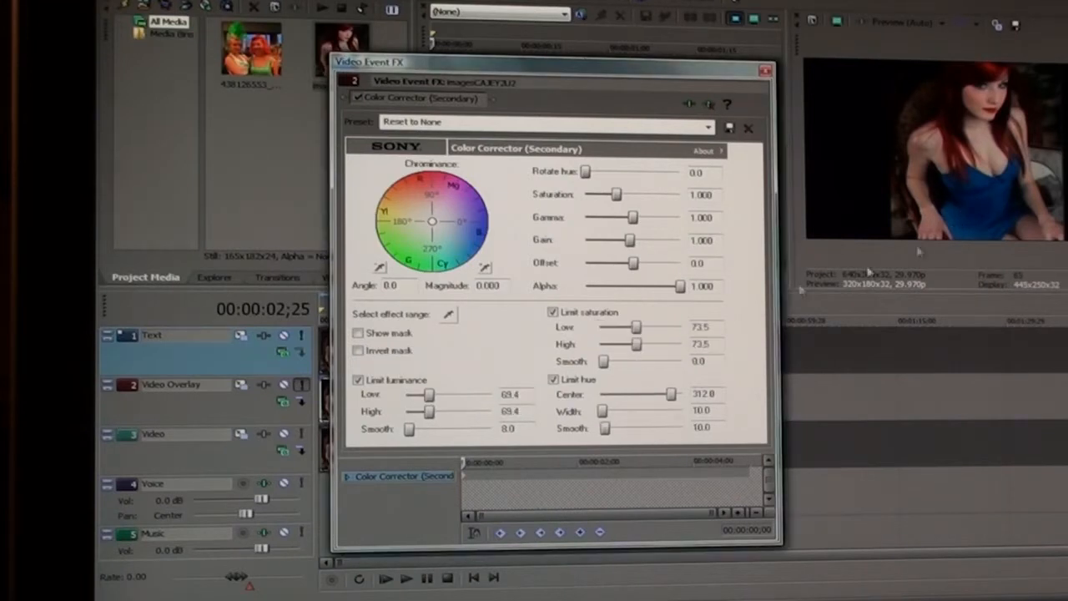
{"action": "mouse_move", "coordinate": [491, 308]}
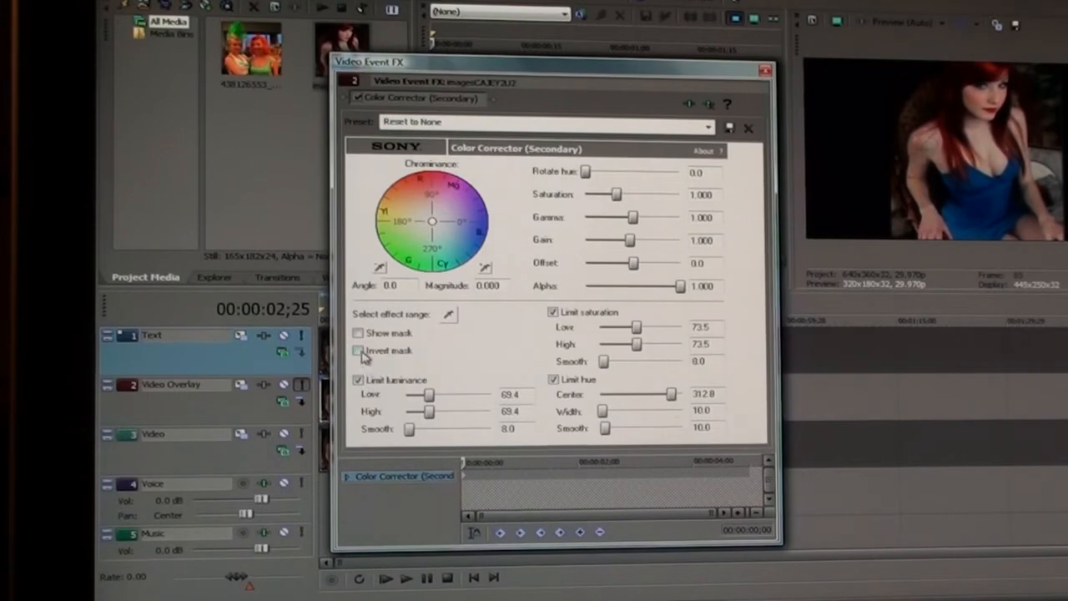
{"action": "left_click", "coordinate": [358, 333]}
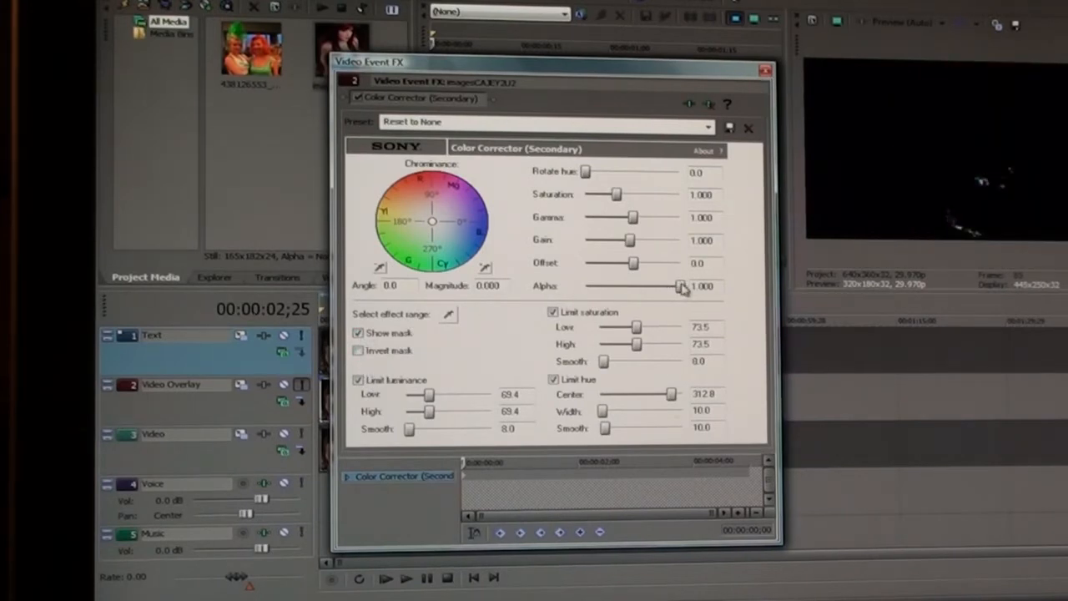
{"action": "left_click_drag", "start_coordinate": [682, 286], "coordinate": [585, 287]}
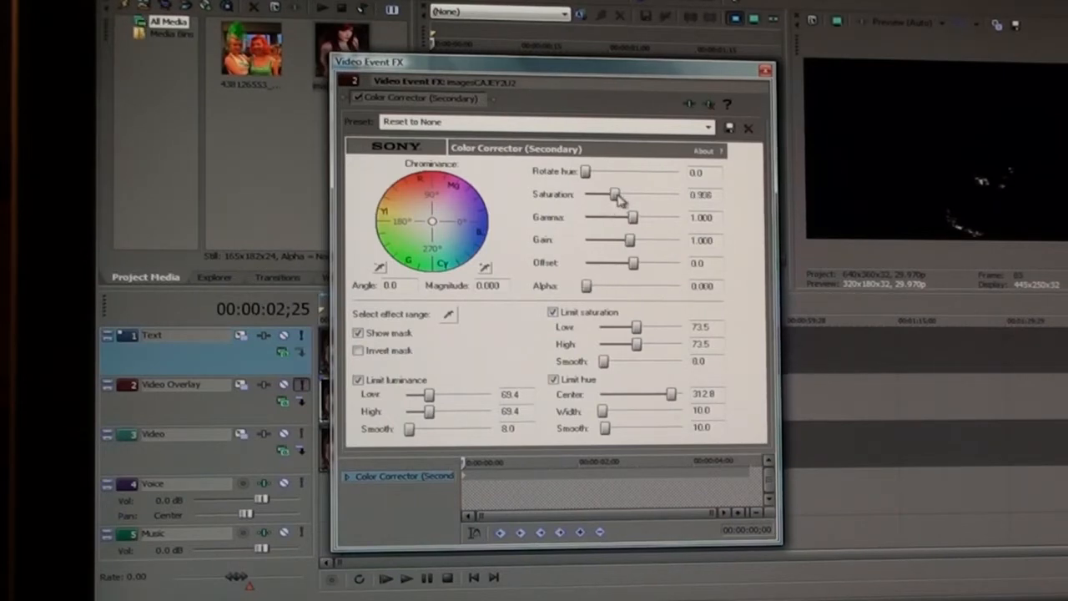
{"action": "left_click_drag", "start_coordinate": [613, 194], "coordinate": [587, 194]}
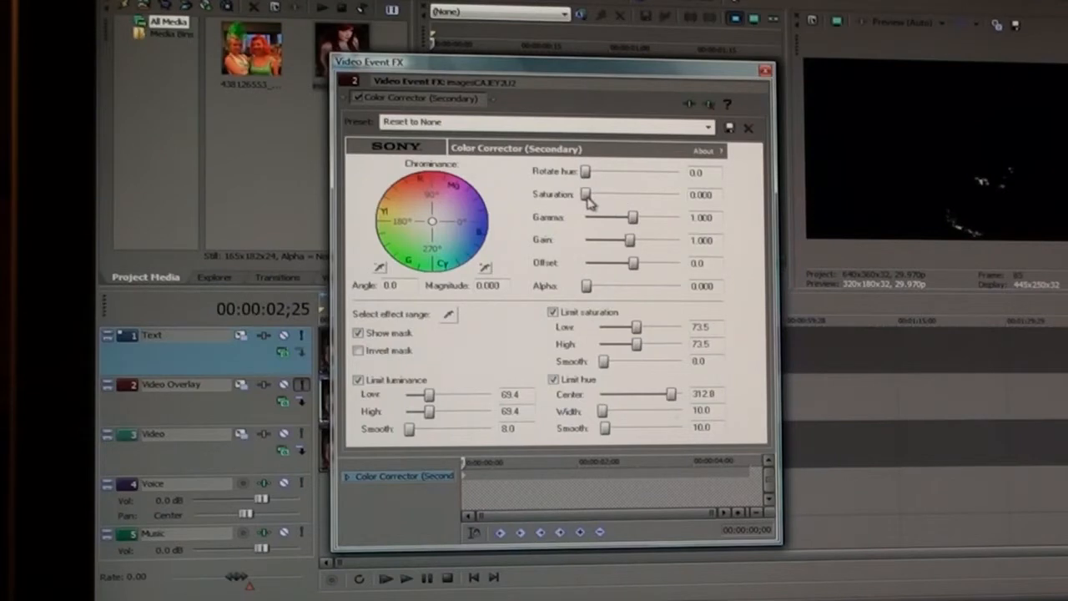
{"action": "mouse_move", "coordinate": [479, 413]}
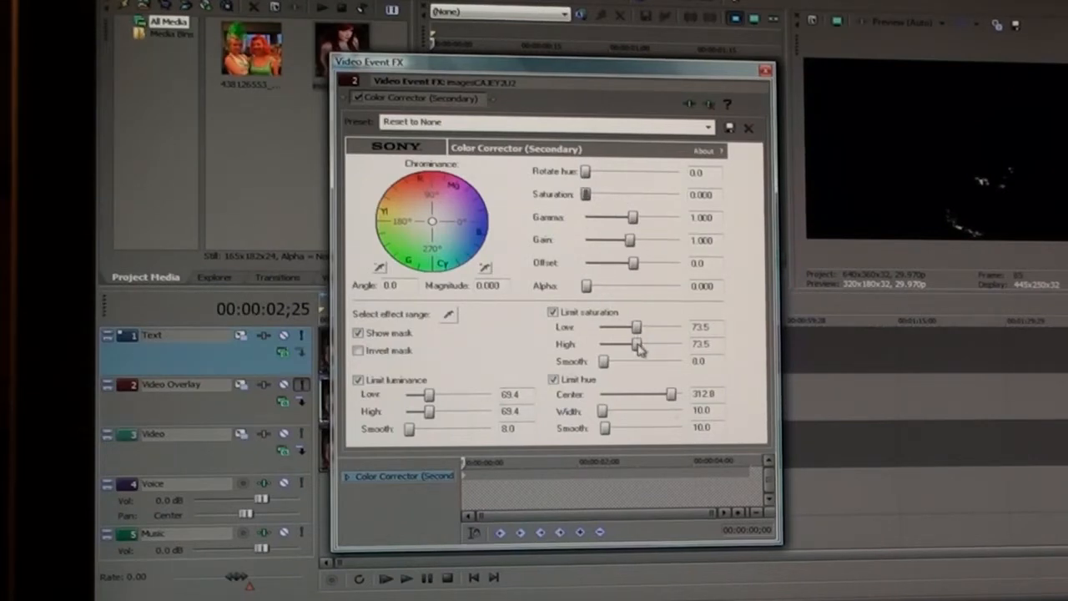
Widen the Limit saturation and Limit luminance ranges from zero upward to isolate the face.
{"action": "left_click_drag", "start_coordinate": [637, 326], "coordinate": [598, 344]}
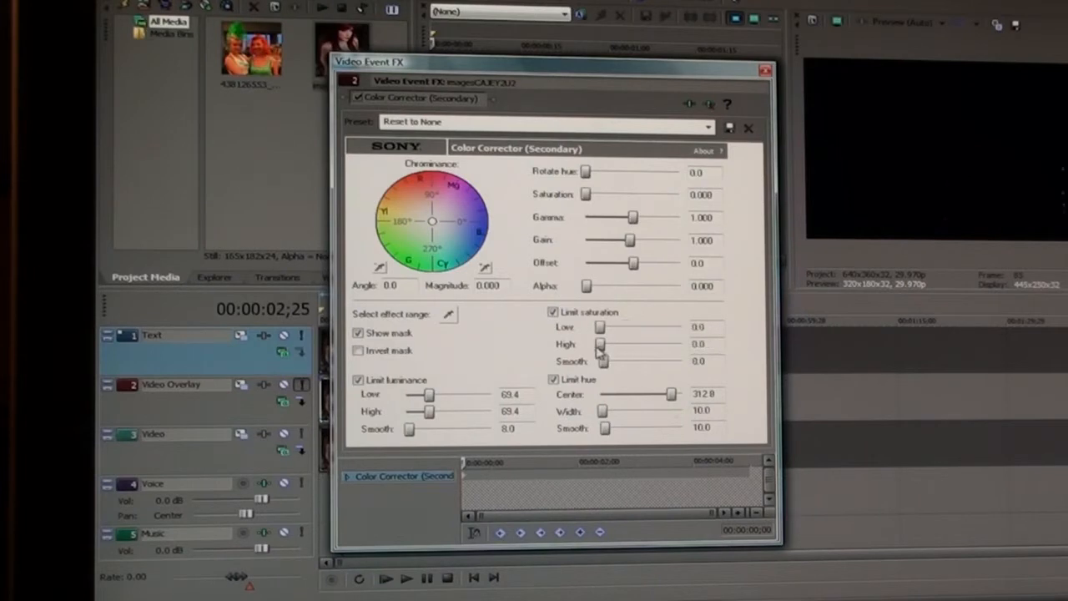
{"action": "left_click_drag", "start_coordinate": [599, 344], "coordinate": [605, 344]}
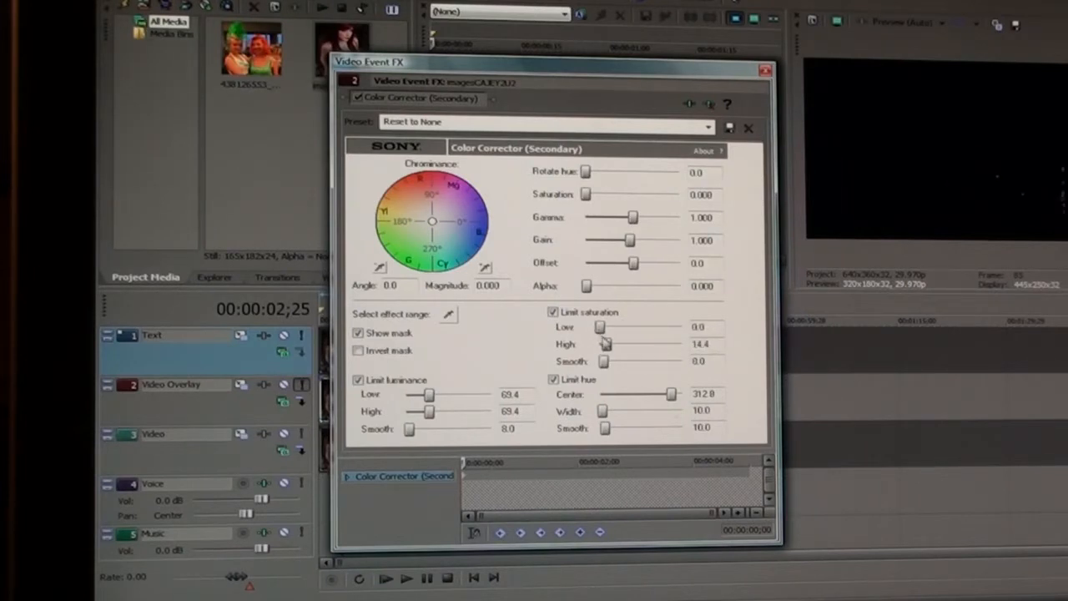
{"action": "left_click_drag", "start_coordinate": [605, 344], "coordinate": [600, 344]}
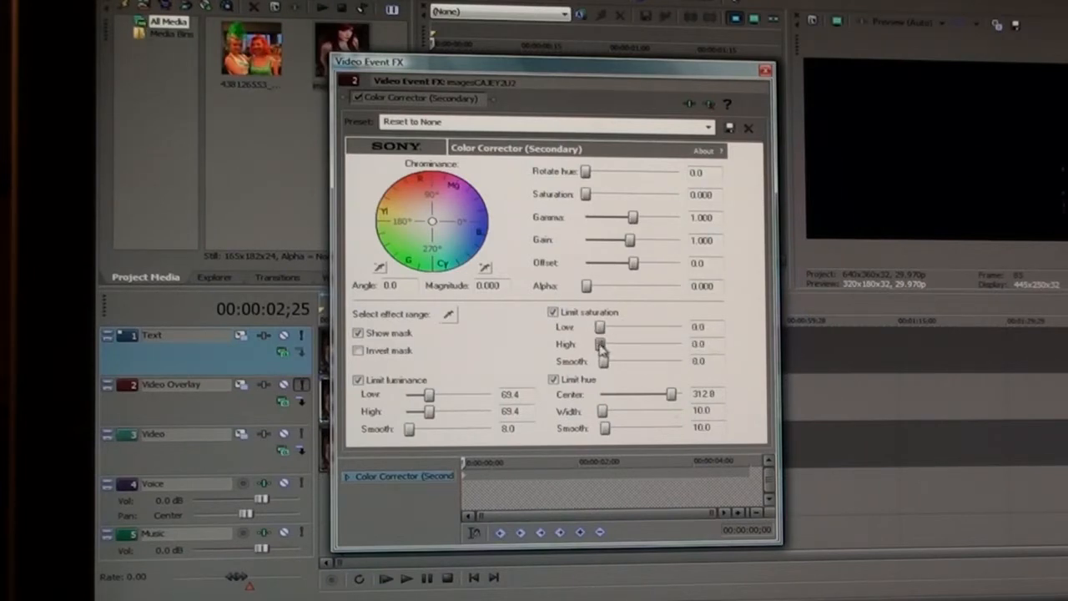
{"action": "left_click_drag", "start_coordinate": [601, 344], "coordinate": [676, 344]}
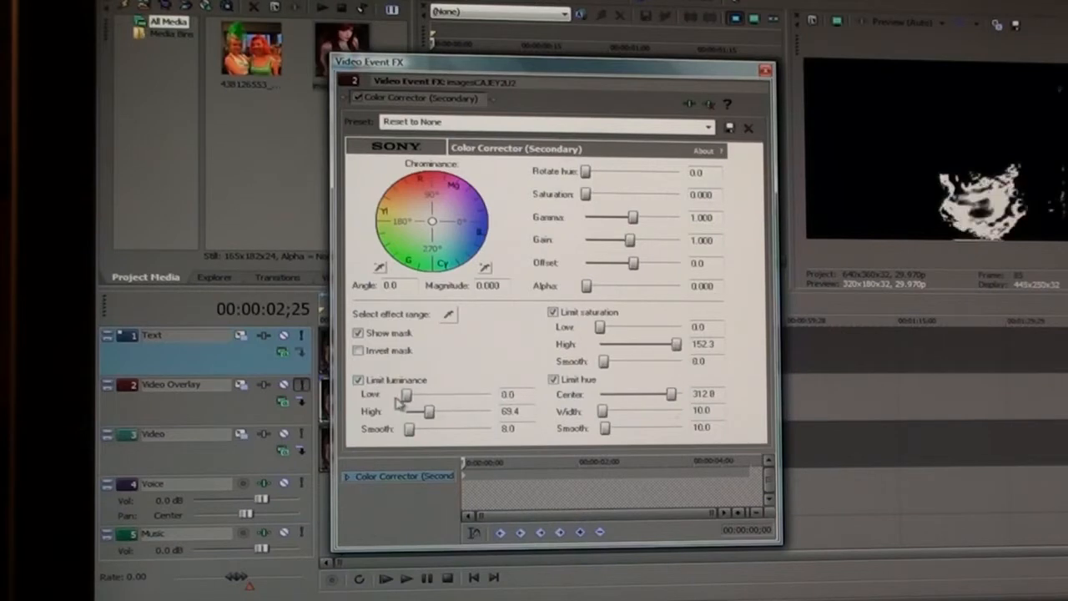
{"action": "left_click_drag", "start_coordinate": [428, 412], "coordinate": [444, 411]}
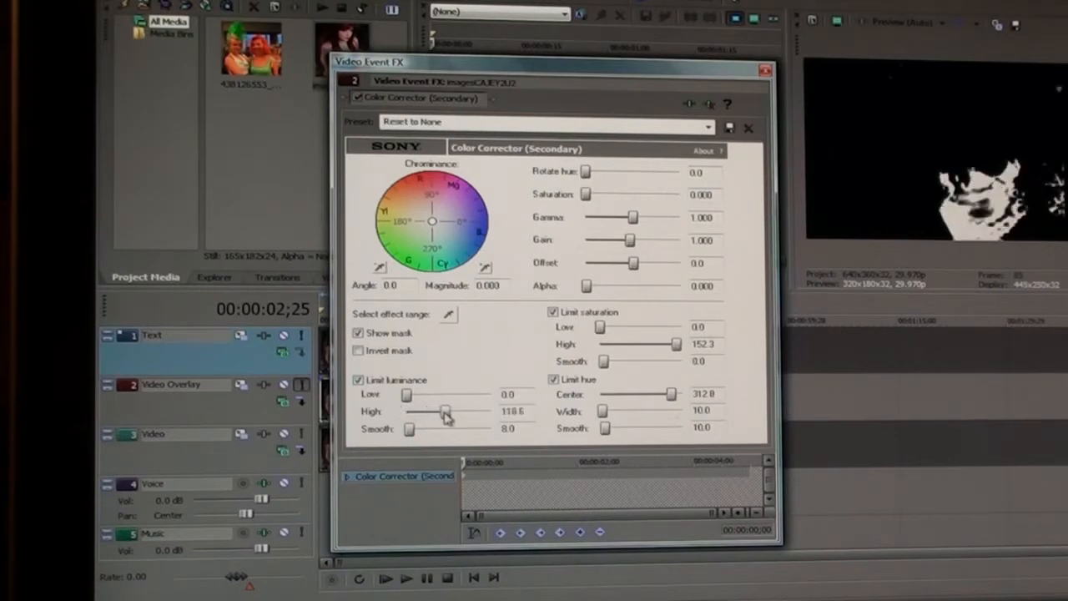
{"action": "left_click_drag", "start_coordinate": [442, 411], "coordinate": [463, 411]}
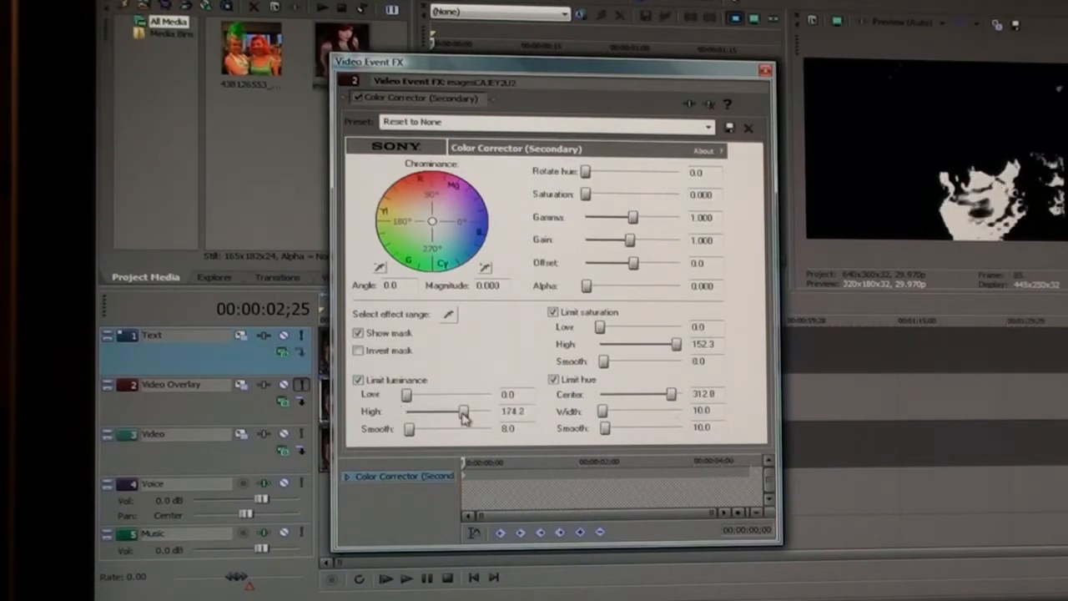
{"action": "left_click_drag", "start_coordinate": [463, 411], "coordinate": [472, 411]}
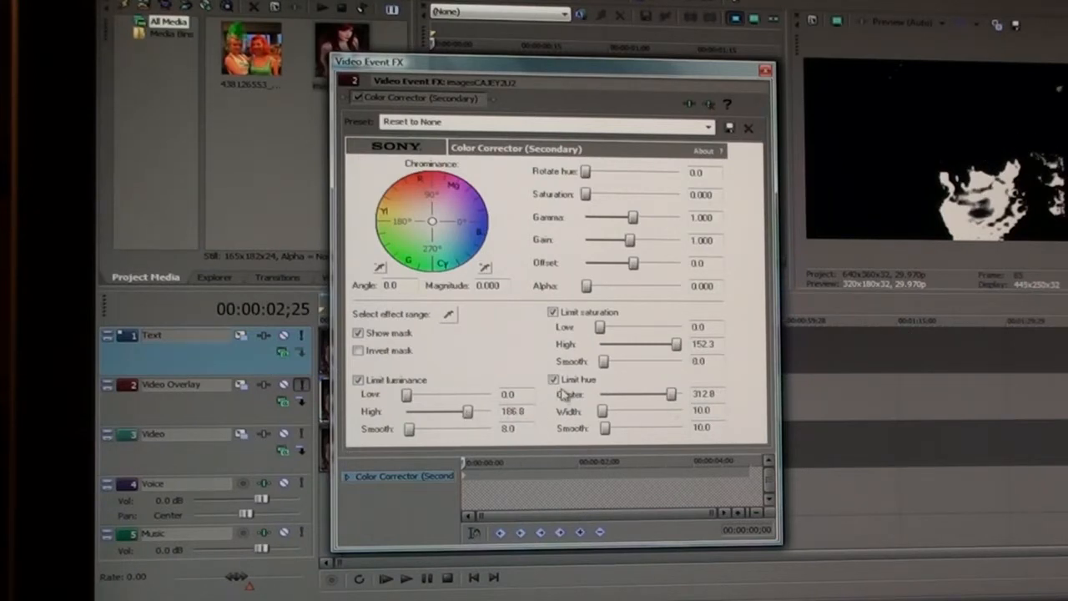
{"action": "mouse_move", "coordinate": [699, 382]}
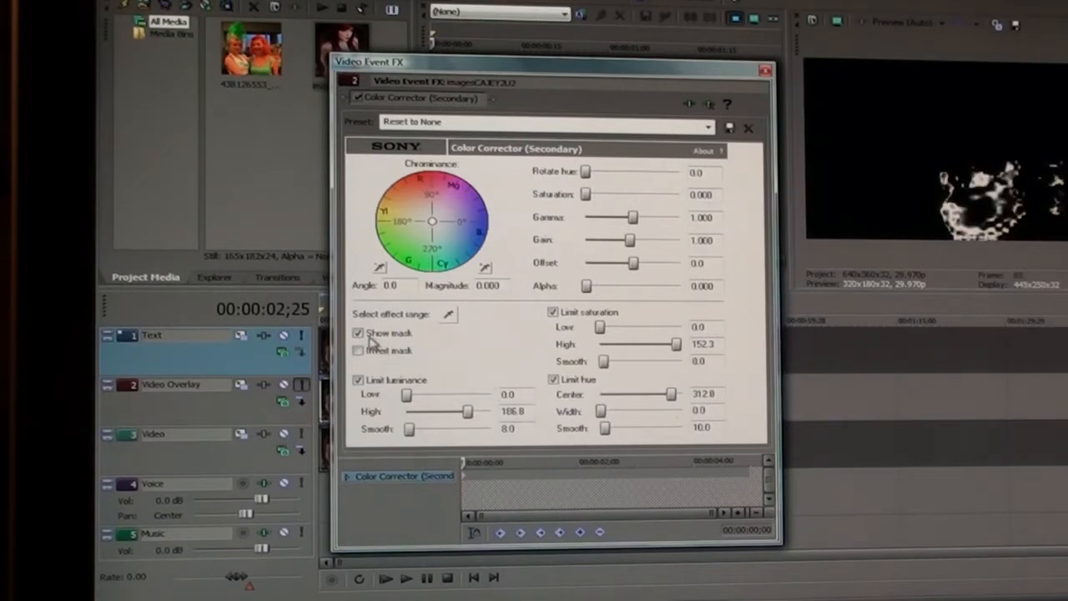
Turn off Show mask and enable Invert mask on the color corrector.
{"action": "left_click", "coordinate": [358, 333]}
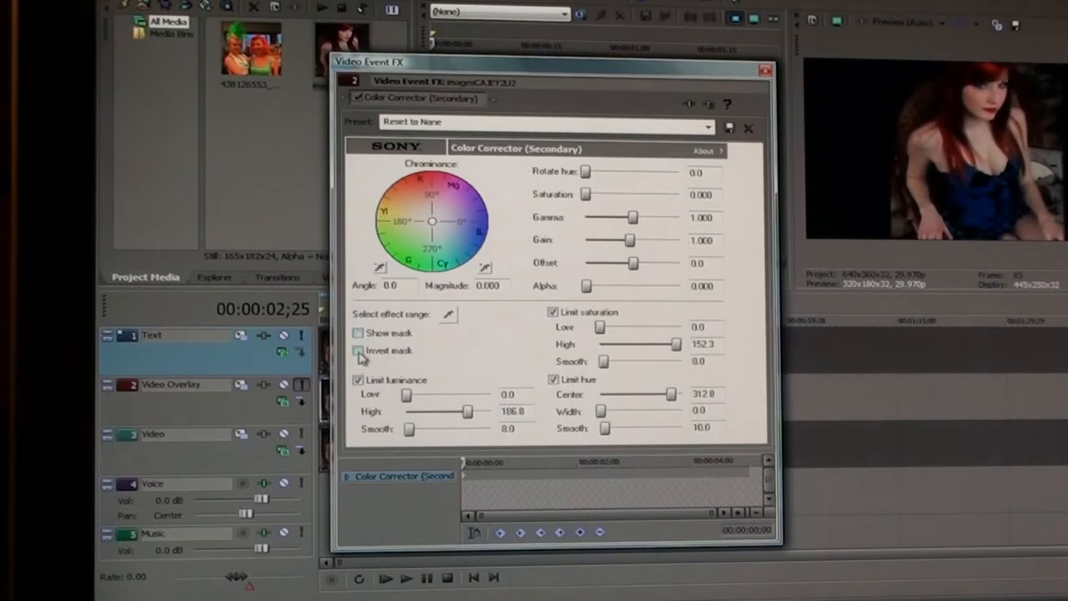
{"action": "left_click", "coordinate": [358, 351]}
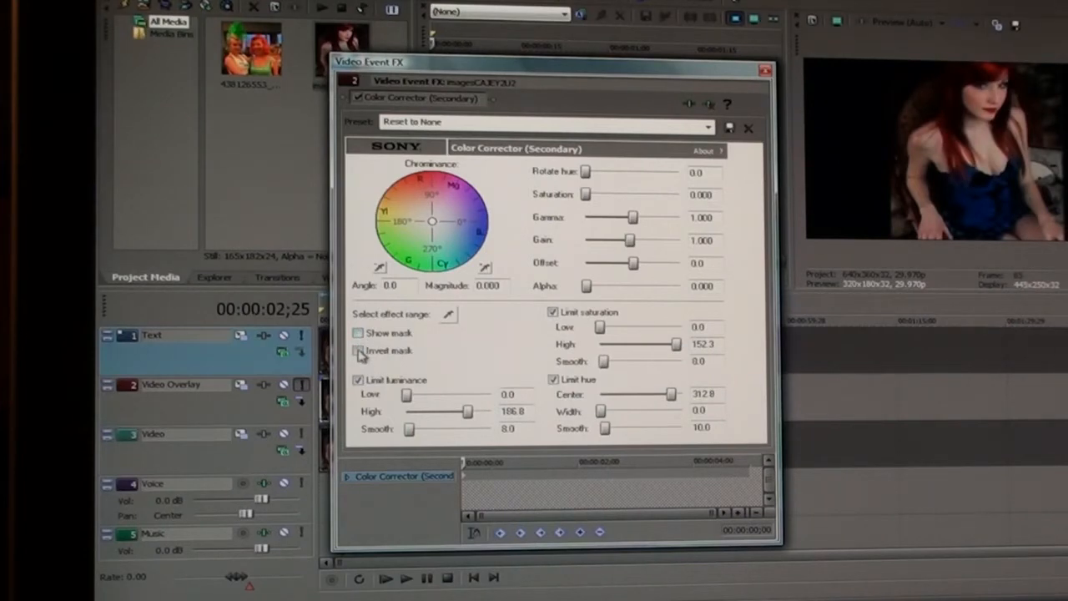
{"action": "left_click", "coordinate": [358, 350]}
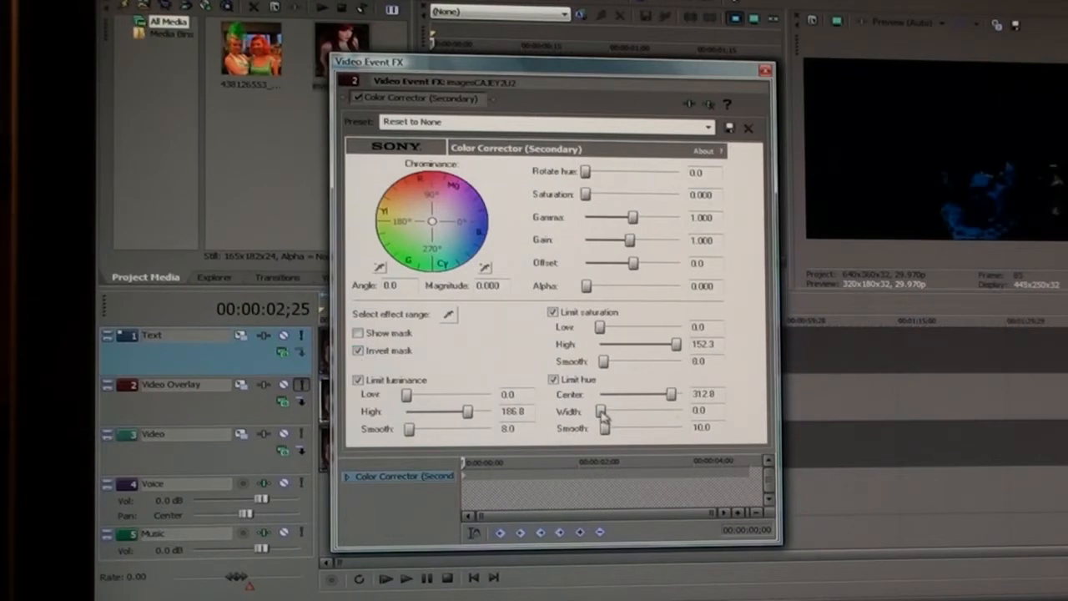
Widen the Limit hue Width to about 157 and close the effect settings.
{"action": "left_click_drag", "start_coordinate": [601, 410], "coordinate": [604, 410]}
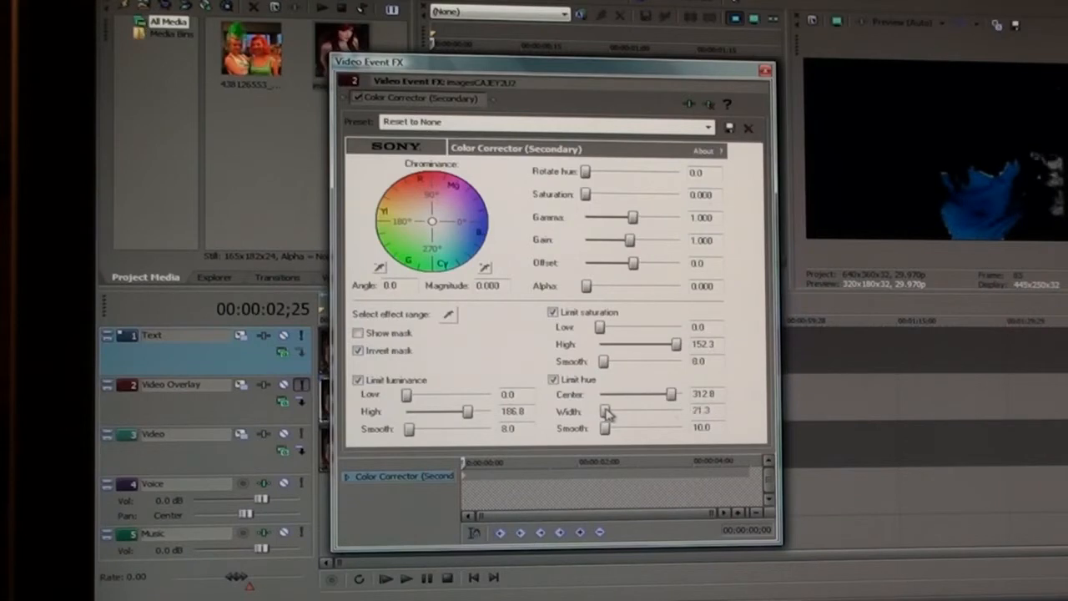
{"action": "left_click_drag", "start_coordinate": [609, 411], "coordinate": [618, 410]}
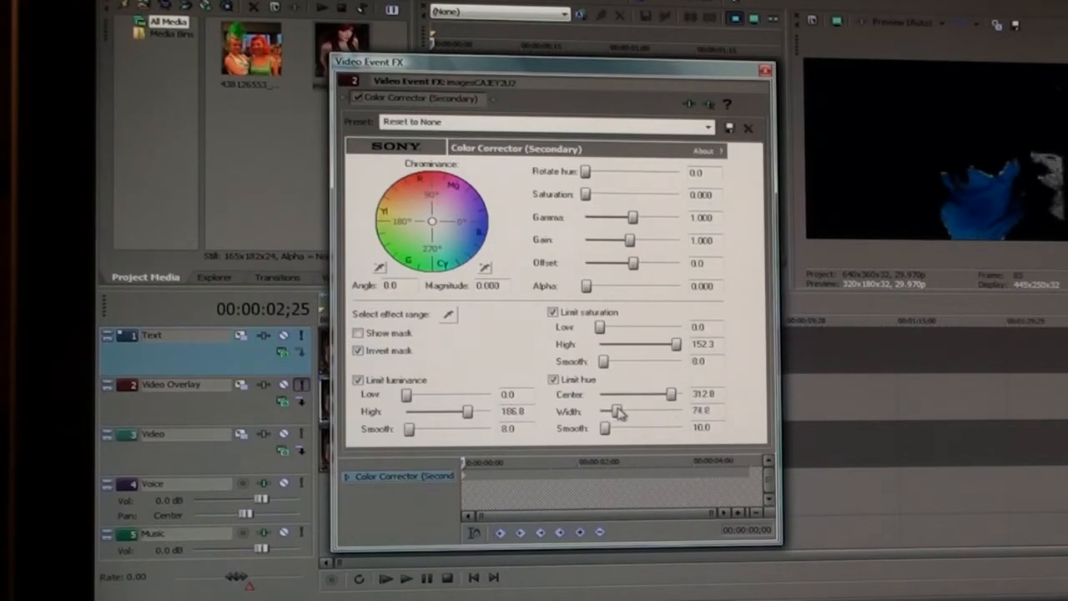
{"action": "left_click_drag", "start_coordinate": [616, 411], "coordinate": [628, 410]}
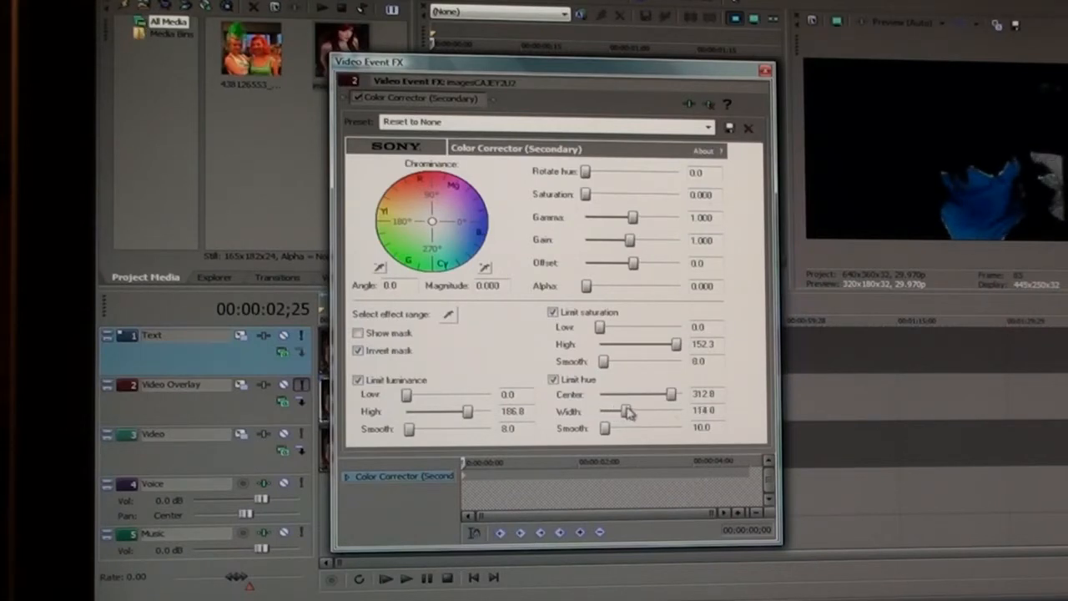
{"action": "left_click_drag", "start_coordinate": [627, 410], "coordinate": [643, 411]}
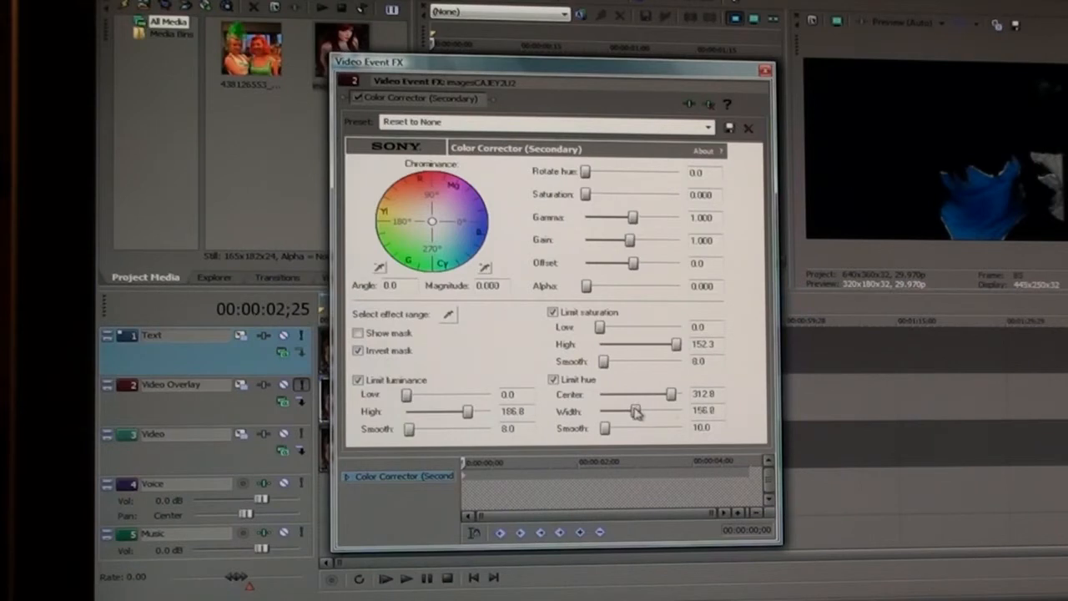
{"action": "mouse_move", "coordinate": [763, 126]}
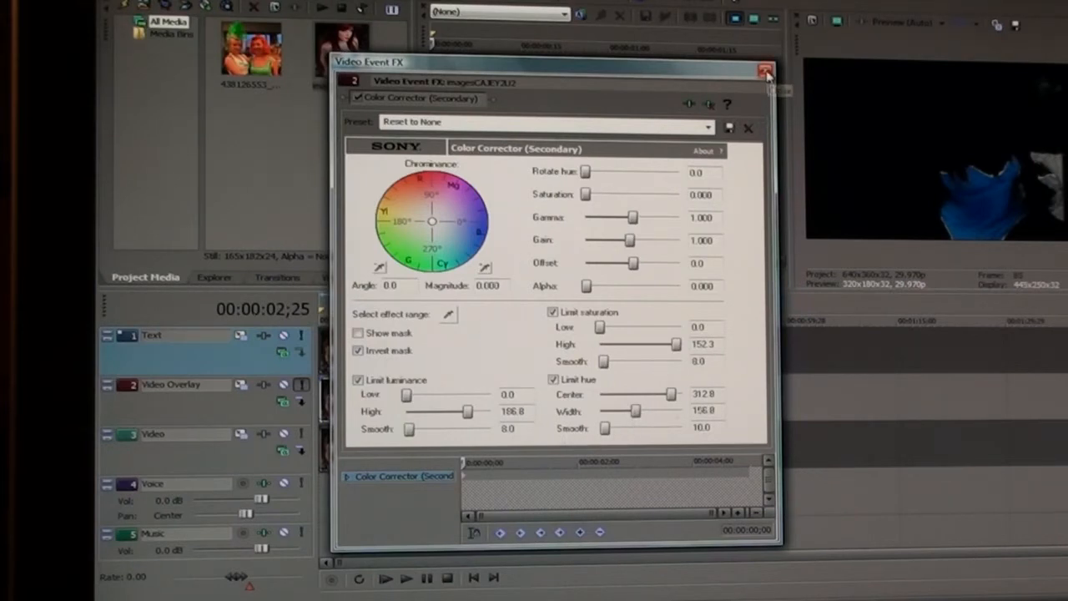
{"action": "left_click", "coordinate": [765, 70]}
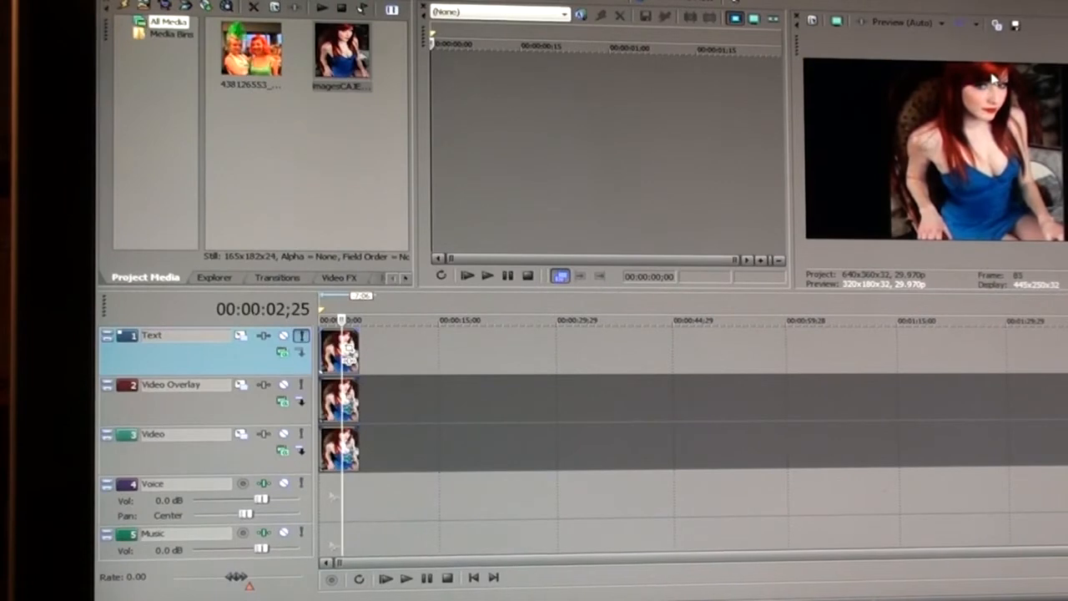
{"action": "mouse_move", "coordinate": [426, 315]}
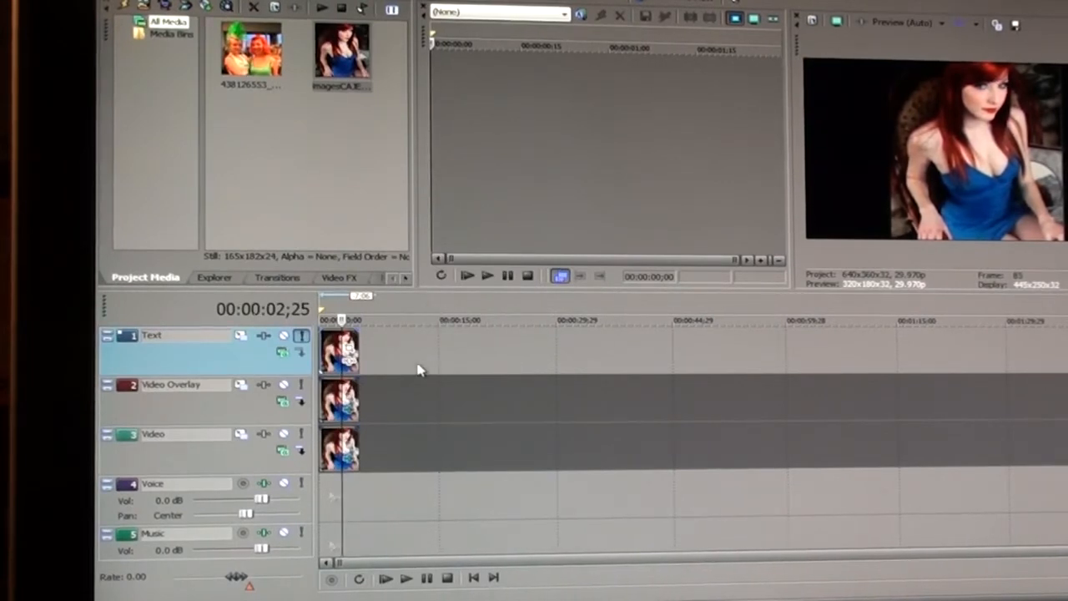
{"action": "mouse_move", "coordinate": [409, 356]}
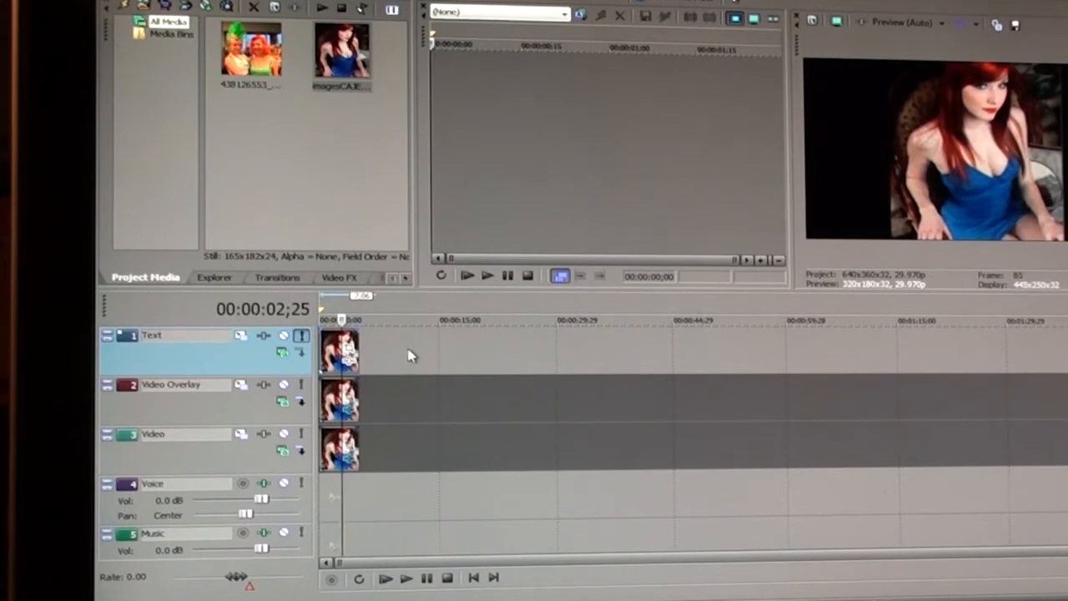
{"action": "mouse_move", "coordinate": [388, 367]}
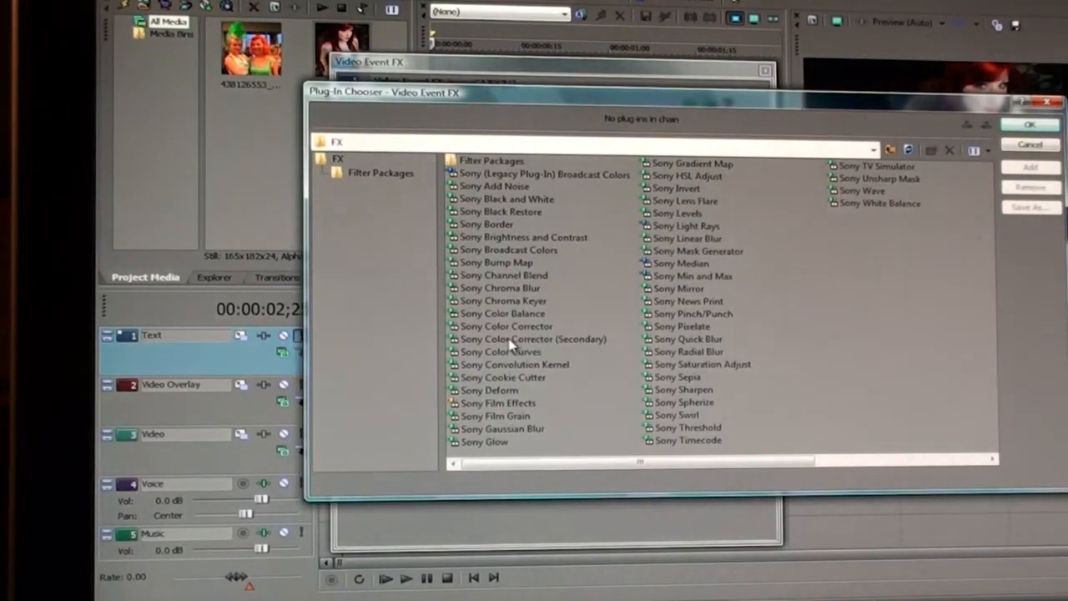
Add a Secondary Color Corrector to the top copy, invert its mask, and zero Saturation and Alpha.
{"action": "left_click", "coordinate": [532, 339]}
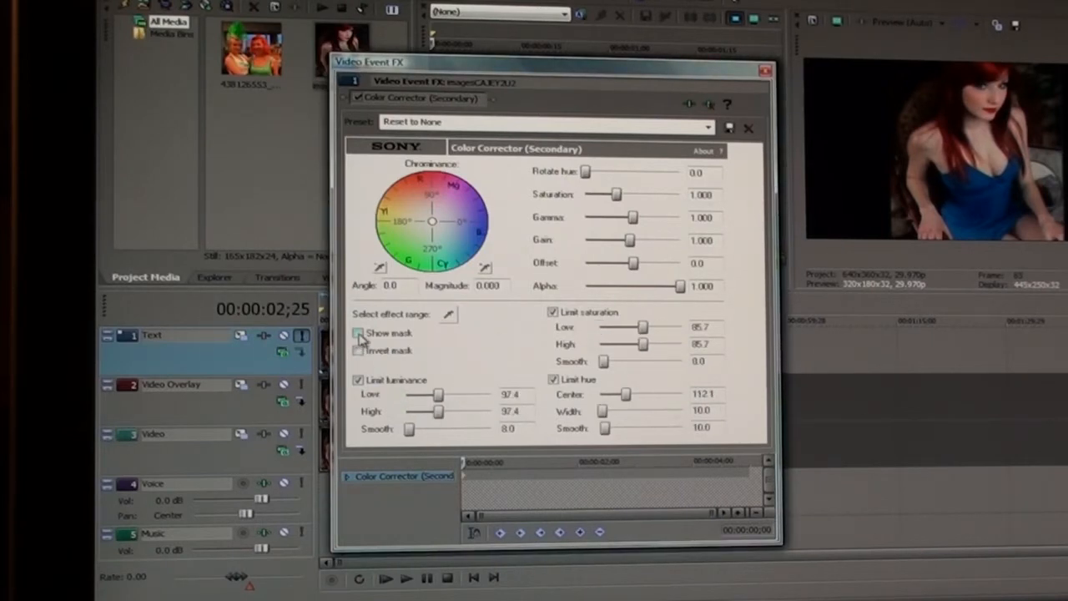
{"action": "left_click", "coordinate": [359, 333]}
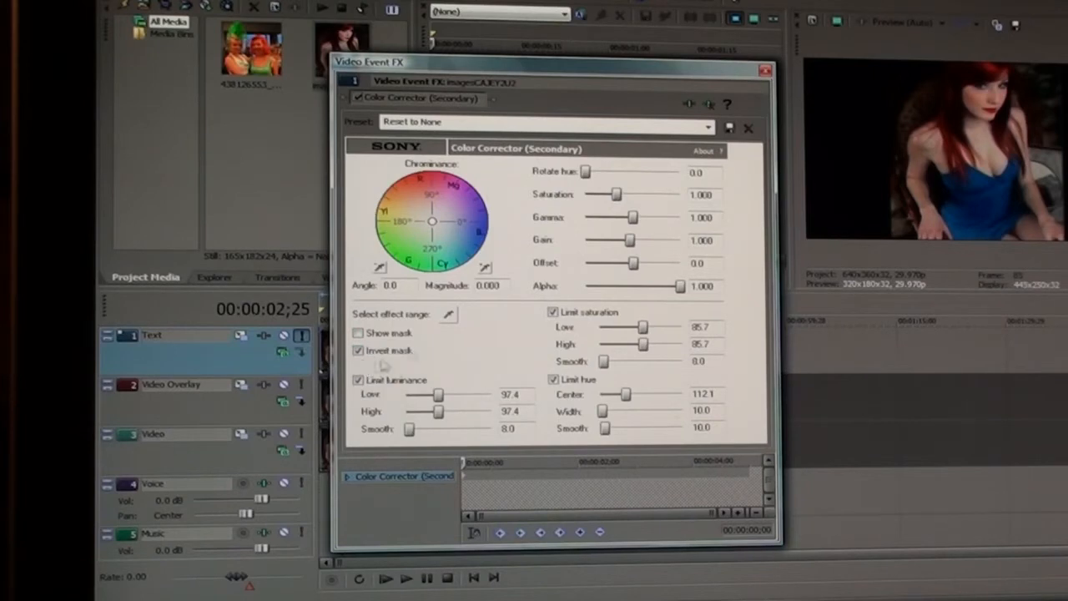
{"action": "left_click_drag", "start_coordinate": [616, 193], "coordinate": [608, 193]}
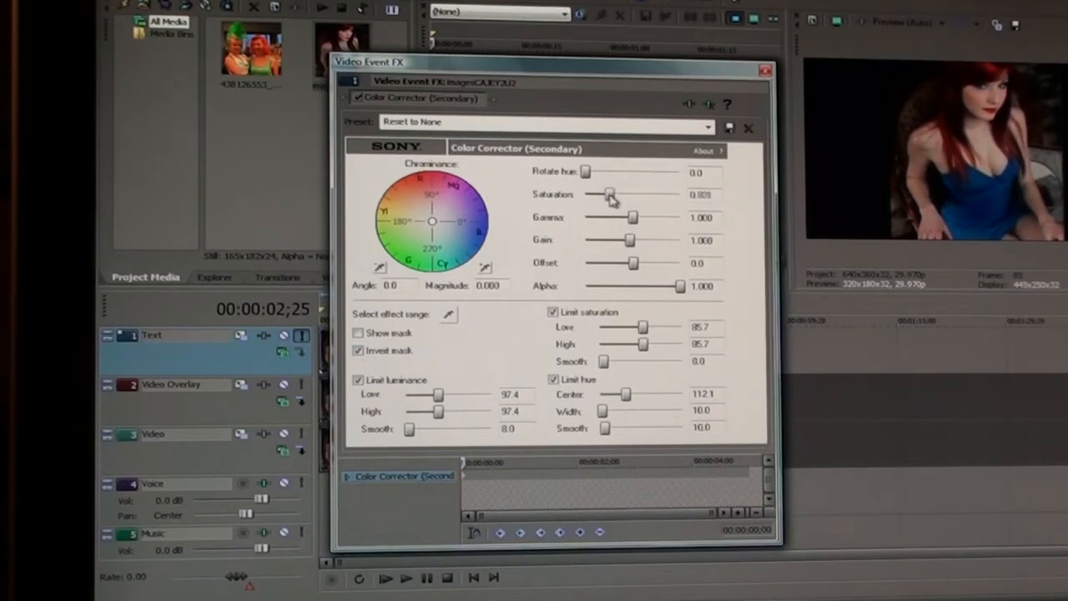
{"action": "left_click_drag", "start_coordinate": [609, 194], "coordinate": [587, 194]}
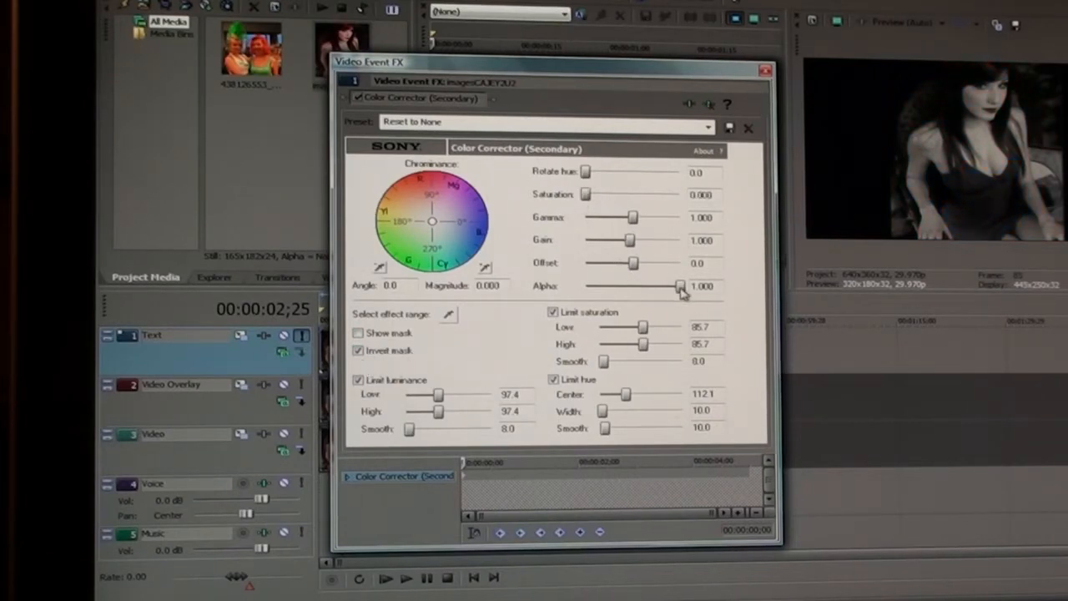
{"action": "left_click_drag", "start_coordinate": [659, 286], "coordinate": [587, 286]}
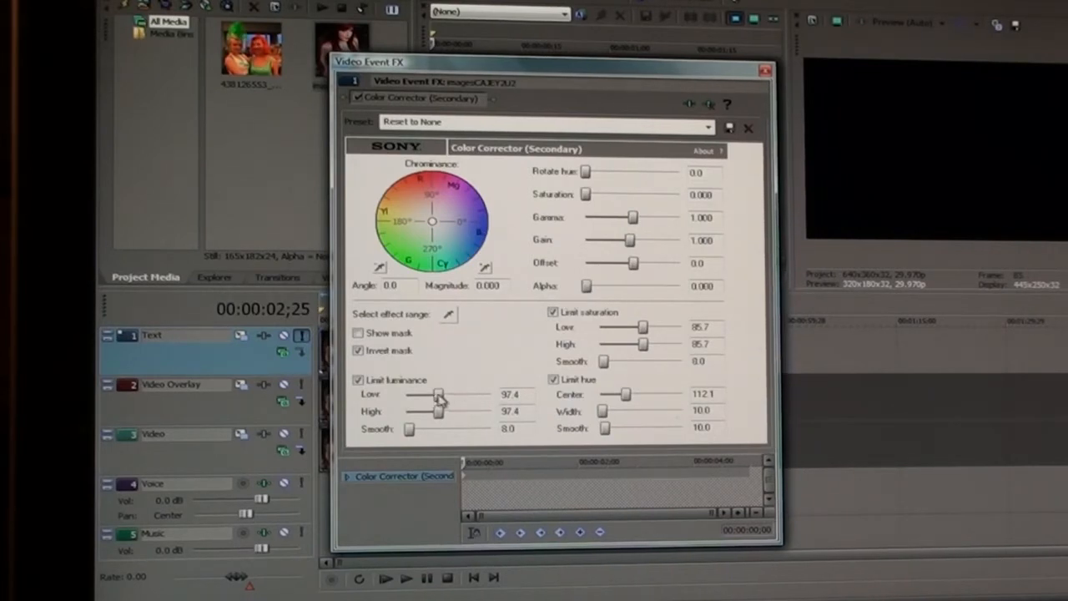
Open luminance limits fully, widen saturation limits, then boost Saturation and raise Alpha.
{"action": "left_click_drag", "start_coordinate": [441, 394], "coordinate": [406, 394]}
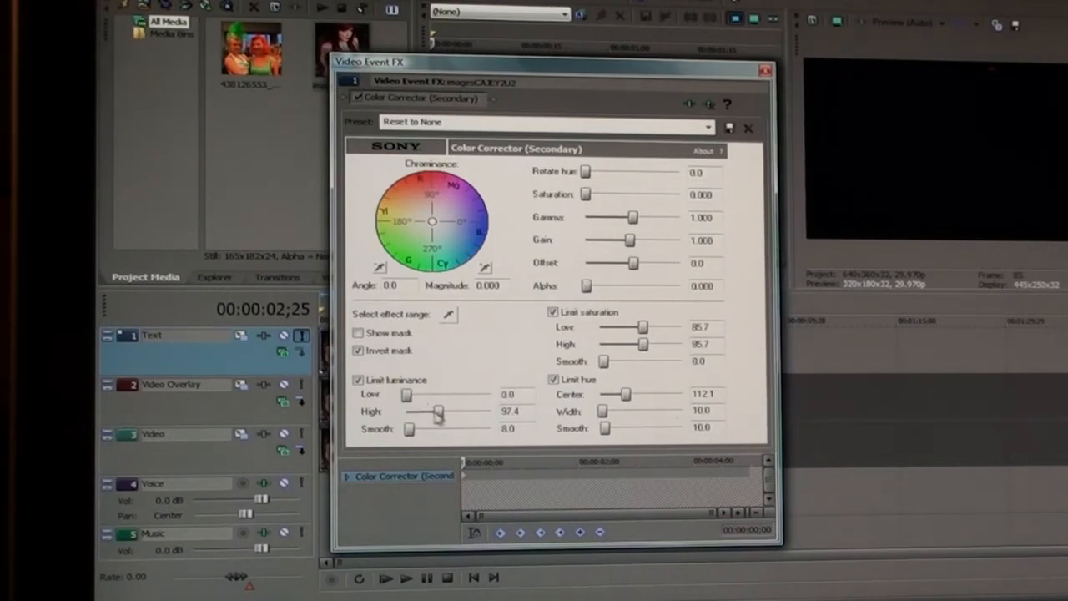
{"action": "left_click_drag", "start_coordinate": [438, 411], "coordinate": [491, 411]}
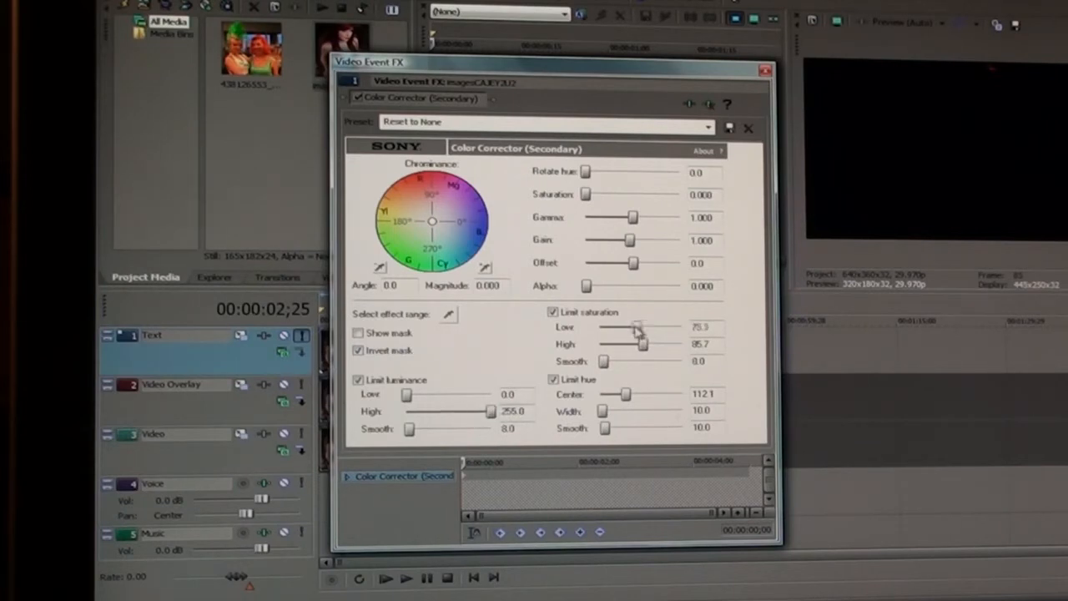
{"action": "left_click_drag", "start_coordinate": [638, 327], "coordinate": [600, 327]}
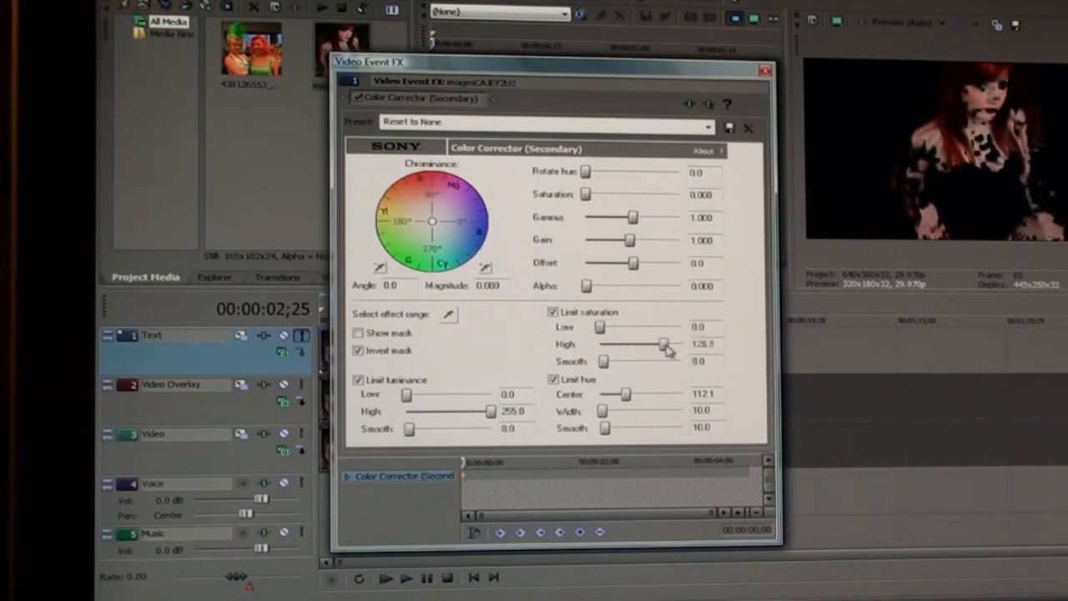
{"action": "left_click_drag", "start_coordinate": [664, 344], "coordinate": [693, 344]}
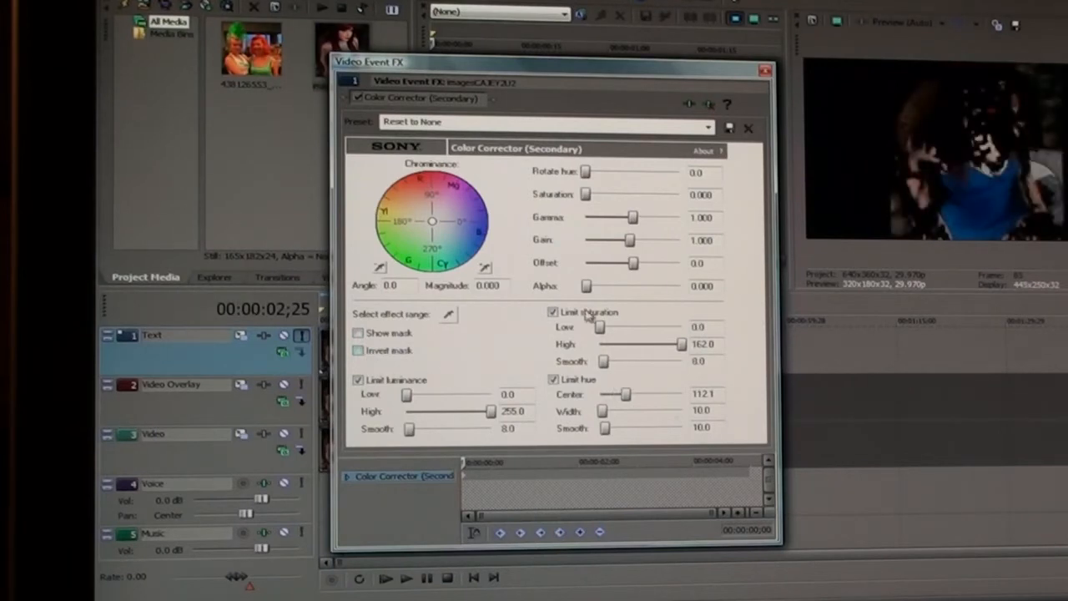
{"action": "left_click_drag", "start_coordinate": [586, 194], "coordinate": [628, 194]}
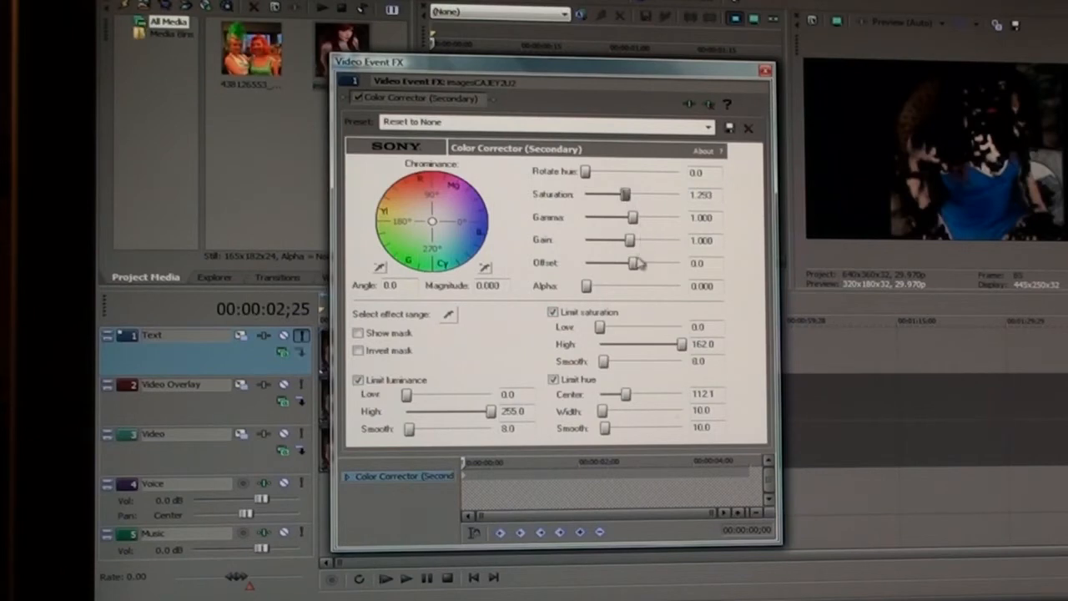
{"action": "left_click_drag", "start_coordinate": [586, 286], "coordinate": [660, 286]}
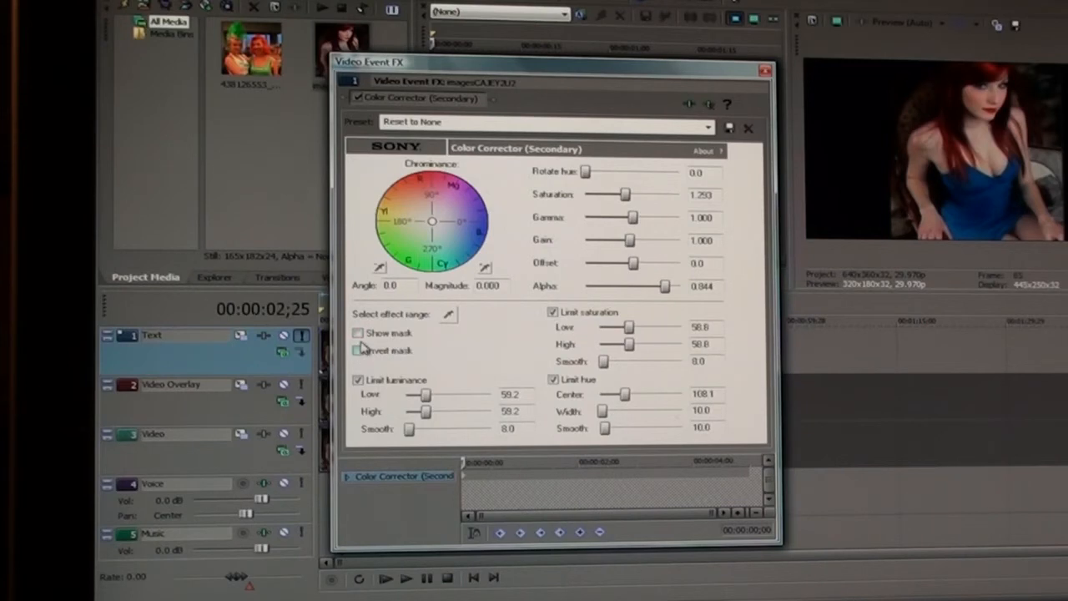
Show the mask, zero Saturation, and set saturation limits 0–162 and luminance 0–255.
{"action": "left_click", "coordinate": [358, 333]}
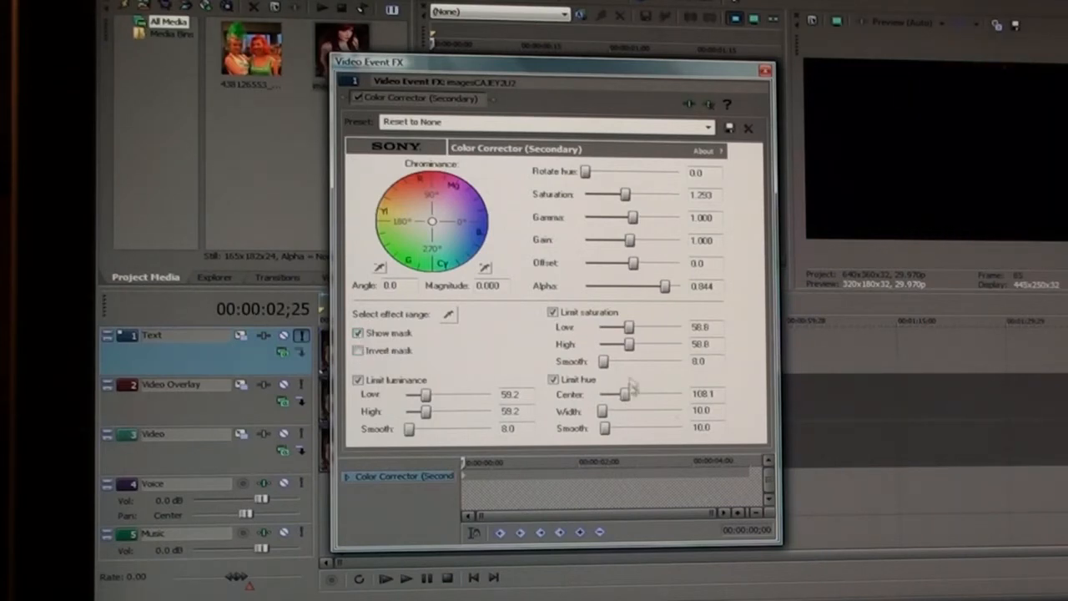
{"action": "left_click_drag", "start_coordinate": [660, 286], "coordinate": [594, 287]}
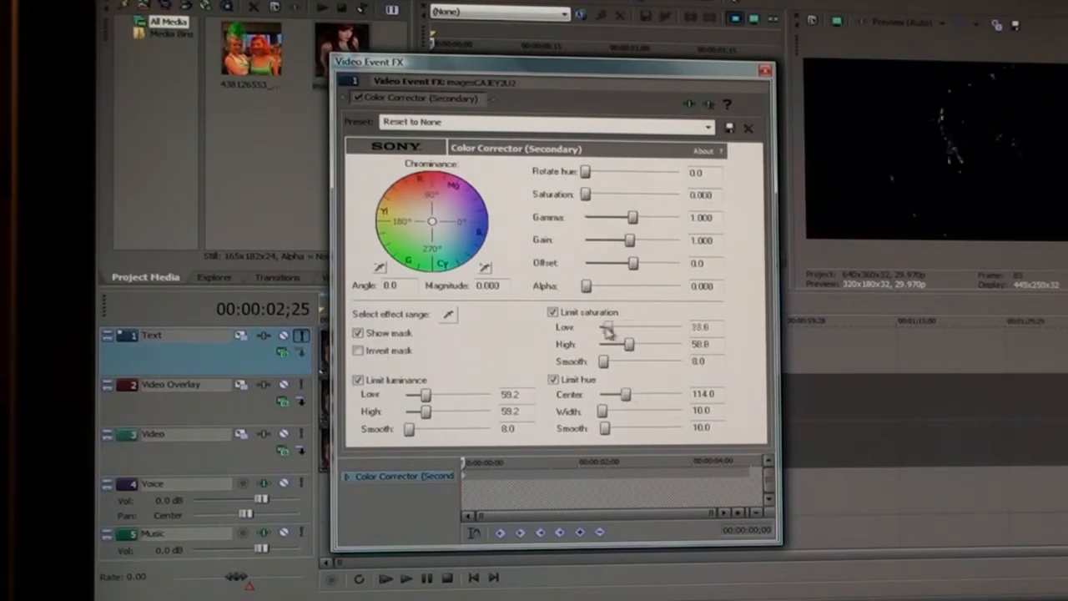
{"action": "left_click_drag", "start_coordinate": [618, 344], "coordinate": [672, 343]}
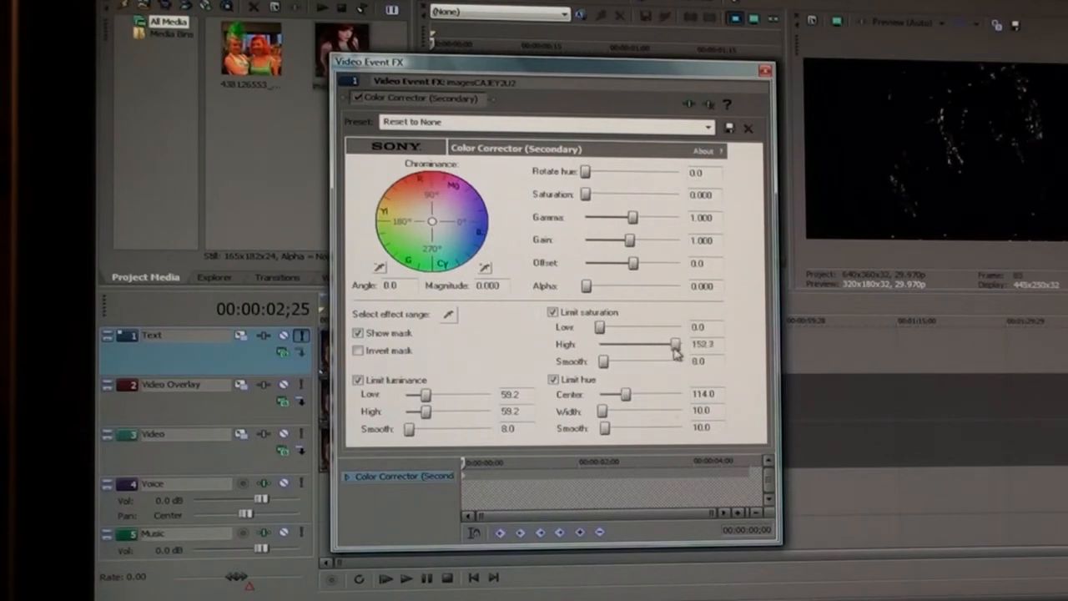
{"action": "left_click_drag", "start_coordinate": [426, 394], "coordinate": [407, 394]}
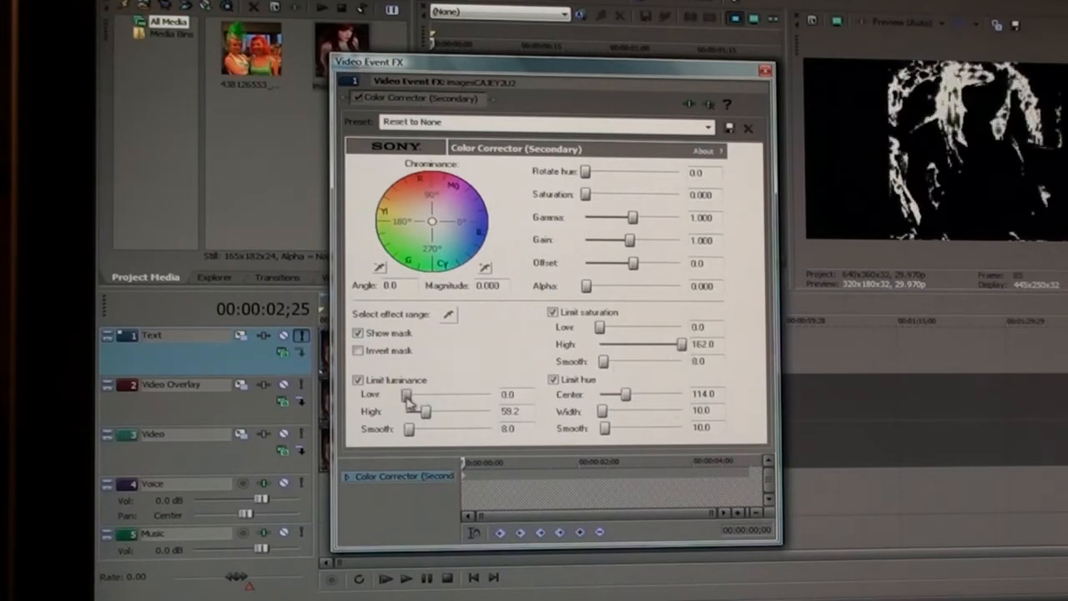
{"action": "left_click_drag", "start_coordinate": [426, 411], "coordinate": [490, 411]}
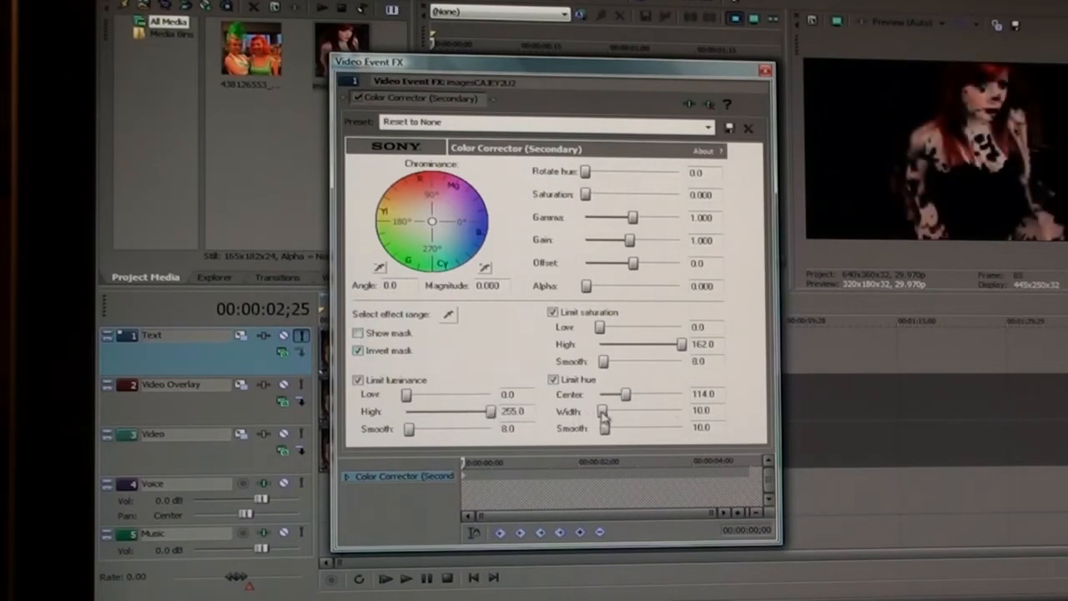
Set Limit hue Width to about 68, uncheck Invert mask, and move the window.
{"action": "left_click_drag", "start_coordinate": [605, 410], "coordinate": [617, 410]}
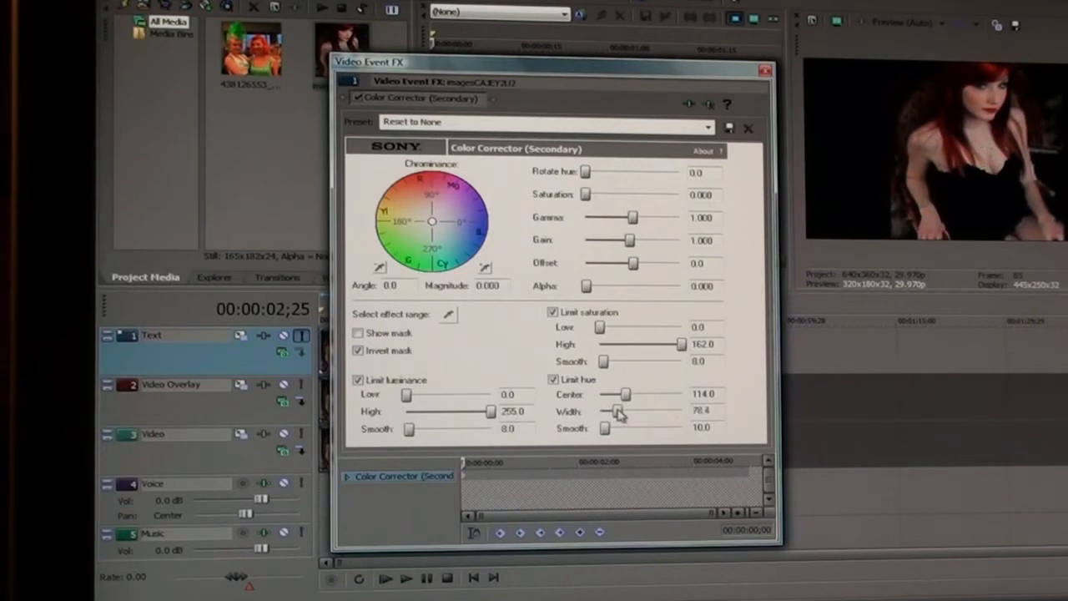
{"action": "left_click_drag", "start_coordinate": [622, 411], "coordinate": [616, 410]}
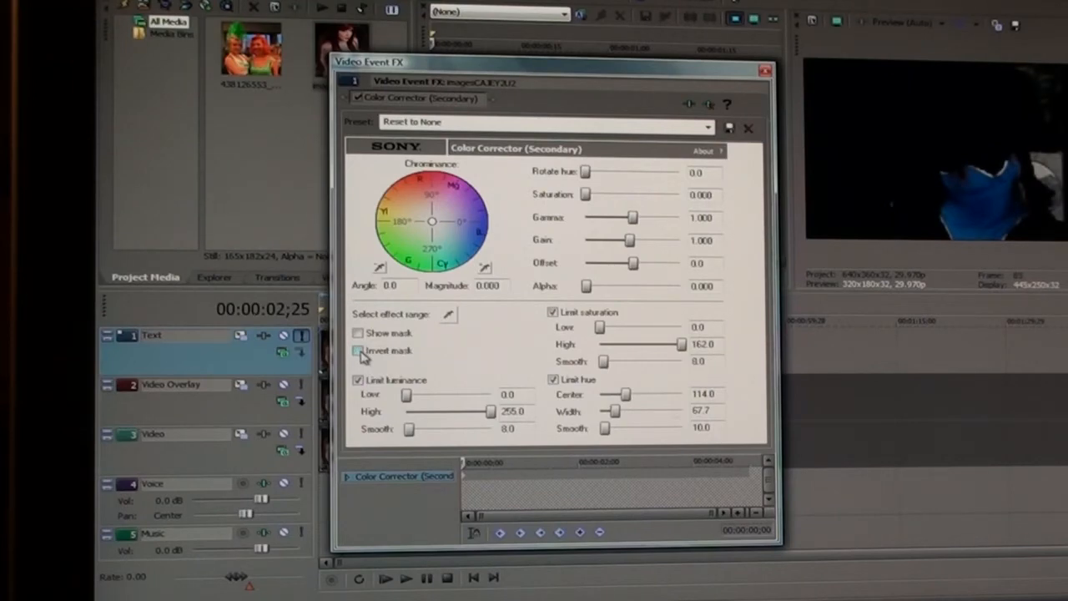
{"action": "left_click", "coordinate": [357, 350]}
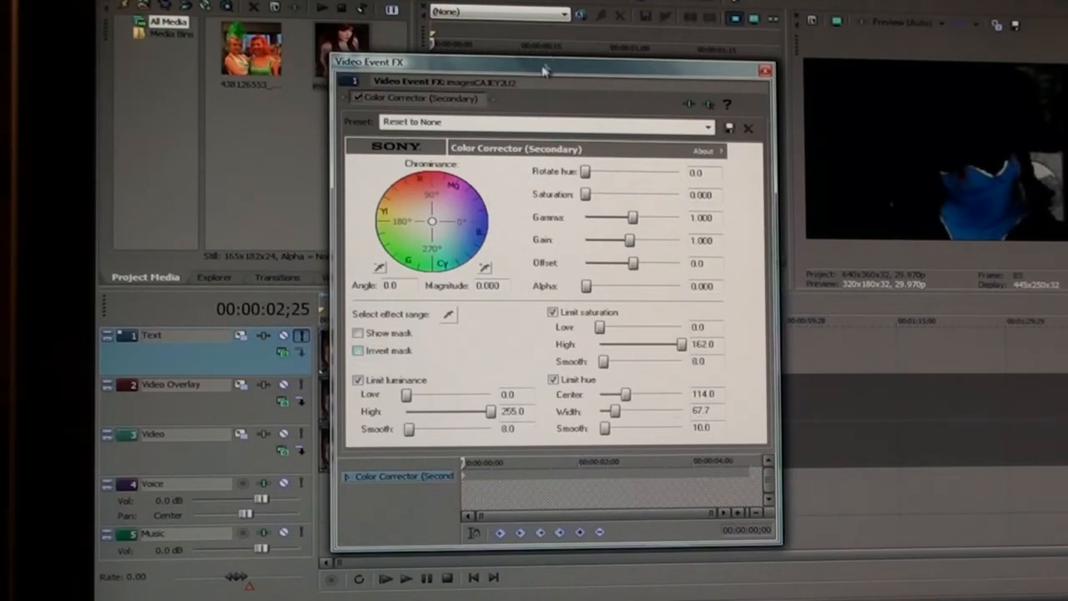
{"action": "left_click_drag", "start_coordinate": [542, 61], "coordinate": [729, 179]}
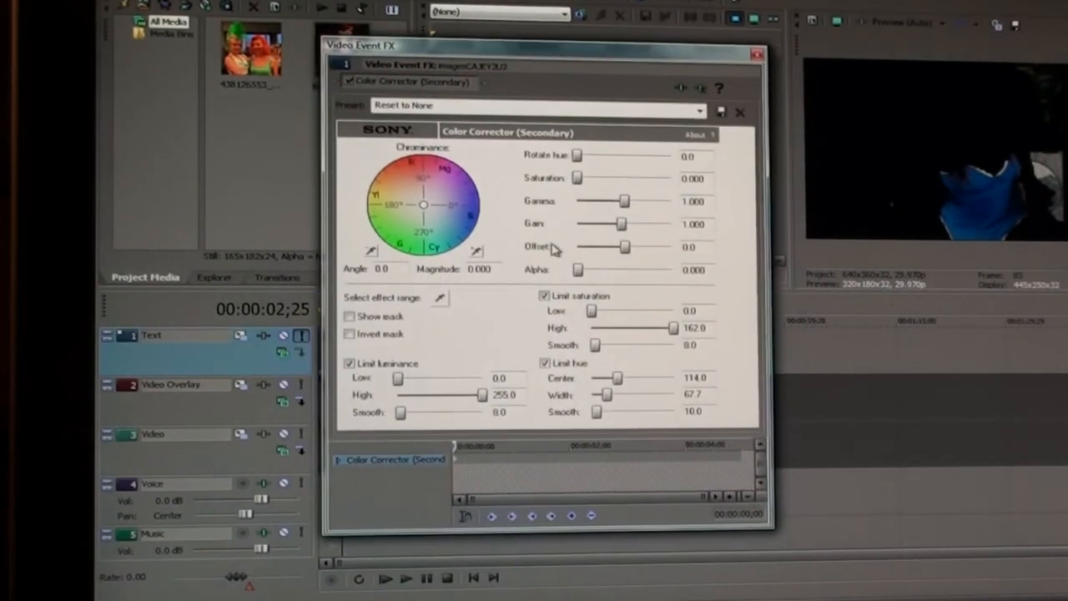
Toggle Show mask, invert the mask, and widen then reset the hue Width to zero.
{"action": "left_click", "coordinate": [350, 317]}
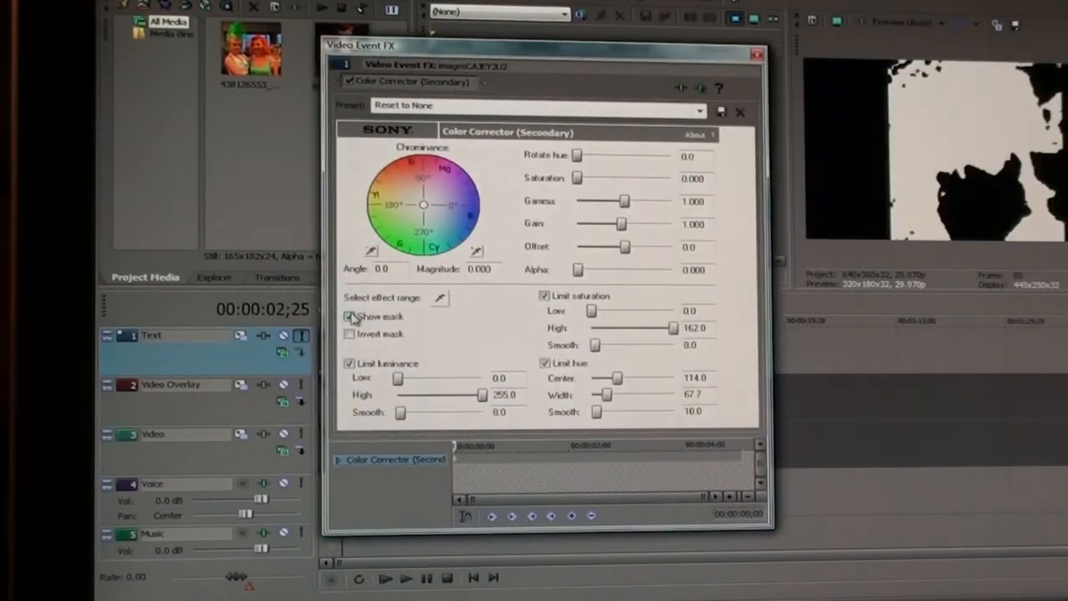
{"action": "left_click", "coordinate": [350, 317]}
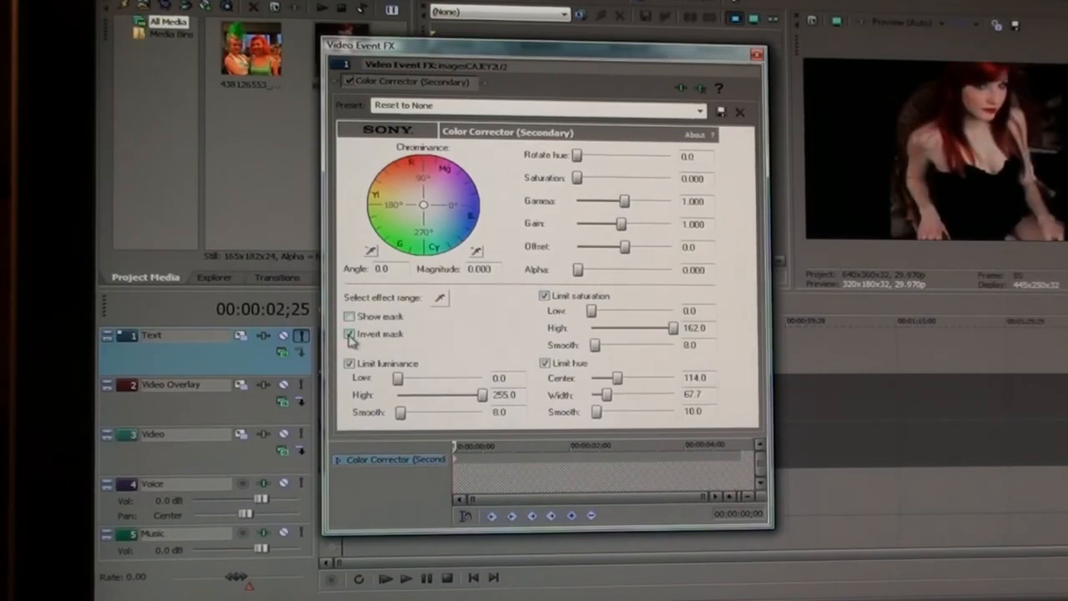
{"action": "left_click", "coordinate": [350, 334]}
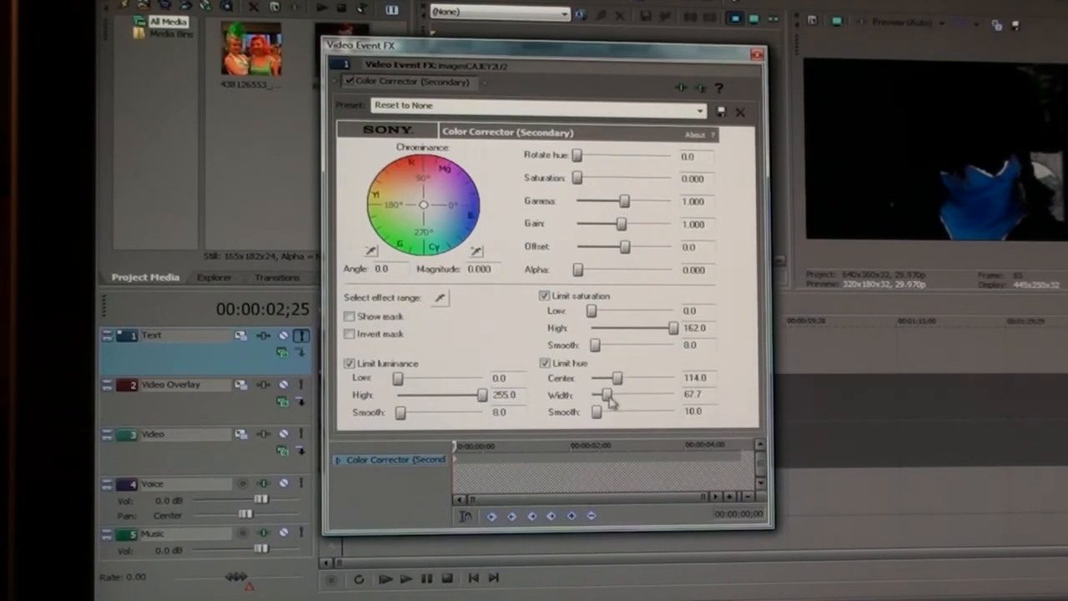
{"action": "left_click_drag", "start_coordinate": [609, 394], "coordinate": [635, 394]}
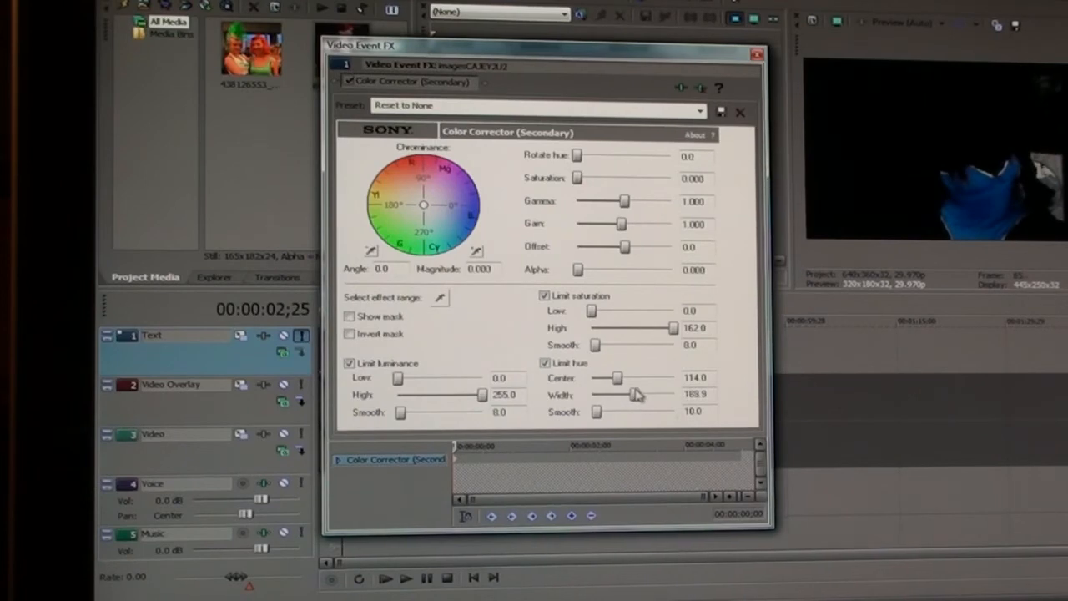
{"action": "left_click_drag", "start_coordinate": [635, 394], "coordinate": [675, 394]}
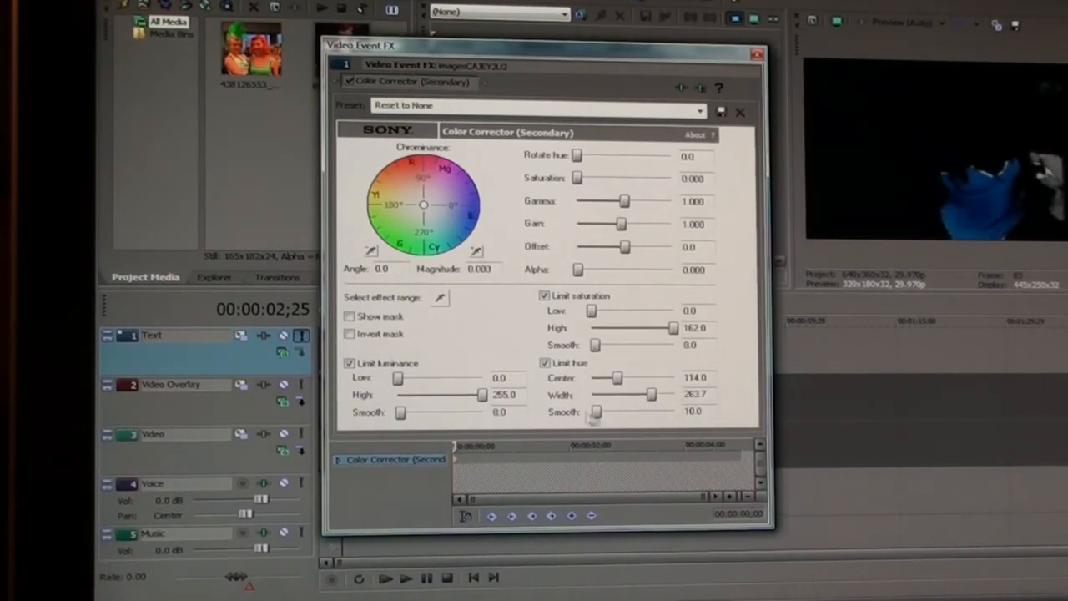
{"action": "left_click_drag", "start_coordinate": [654, 395], "coordinate": [592, 395]}
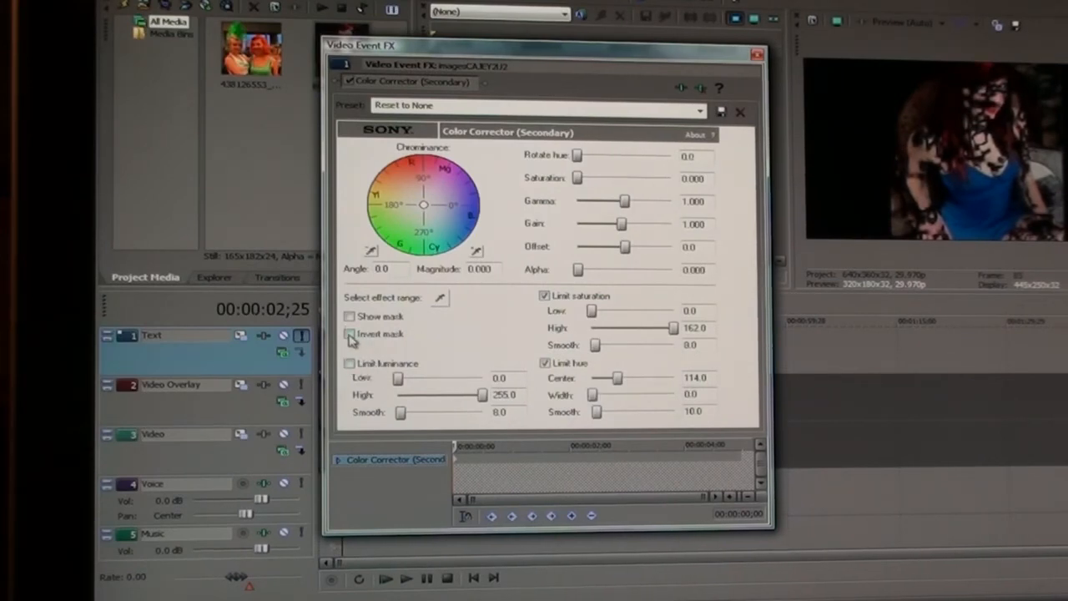
Toggle mask inversion, show the mask, and raise Alpha to 1.000.
{"action": "left_click", "coordinate": [350, 316]}
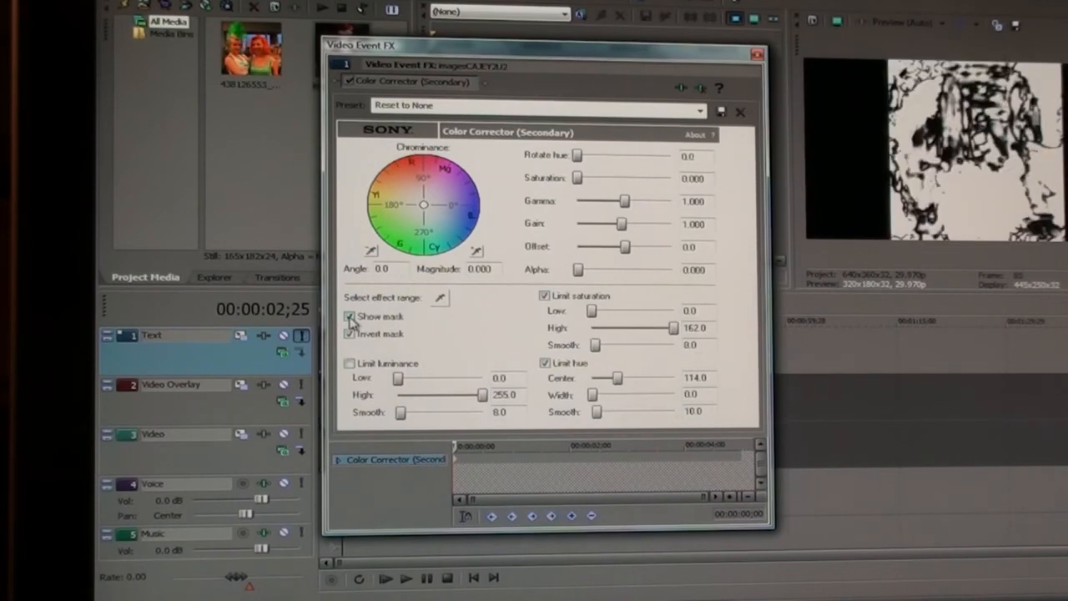
{"action": "left_click", "coordinate": [350, 317]}
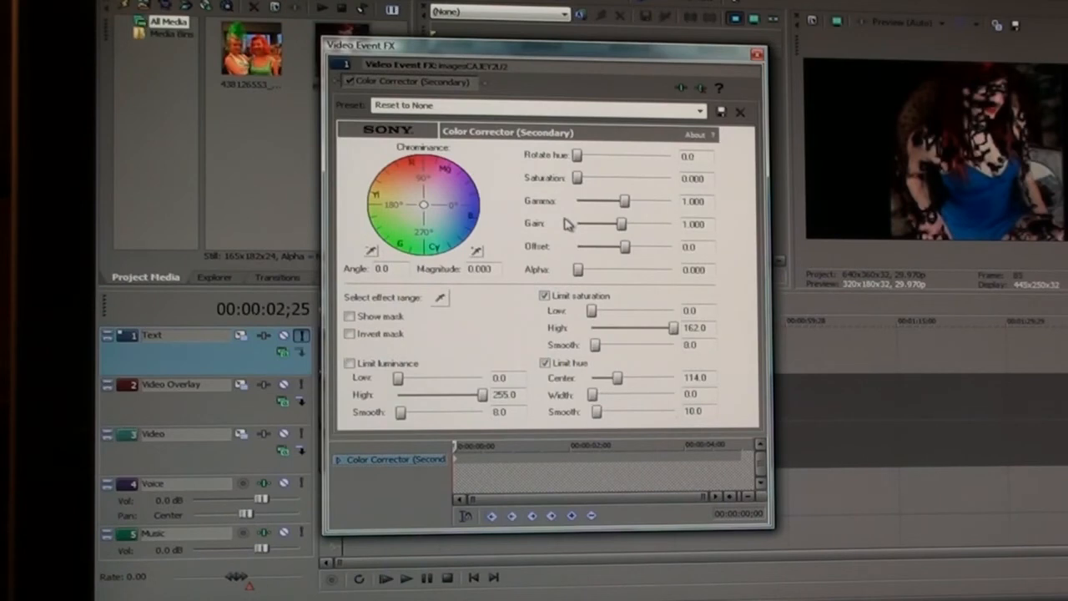
{"action": "mouse_move", "coordinate": [570, 220]}
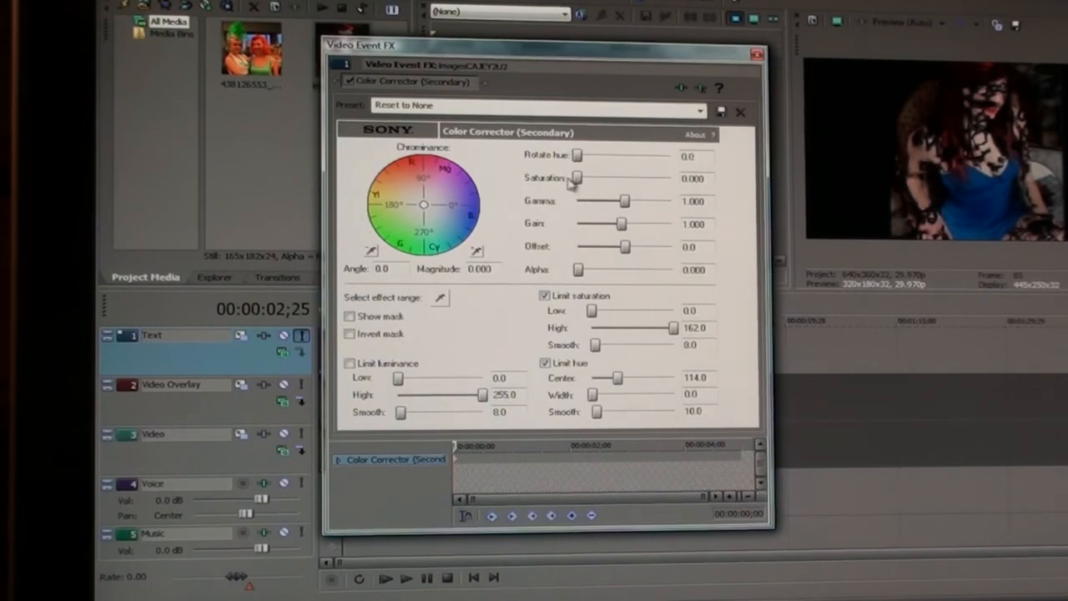
{"action": "mouse_move", "coordinate": [578, 272]}
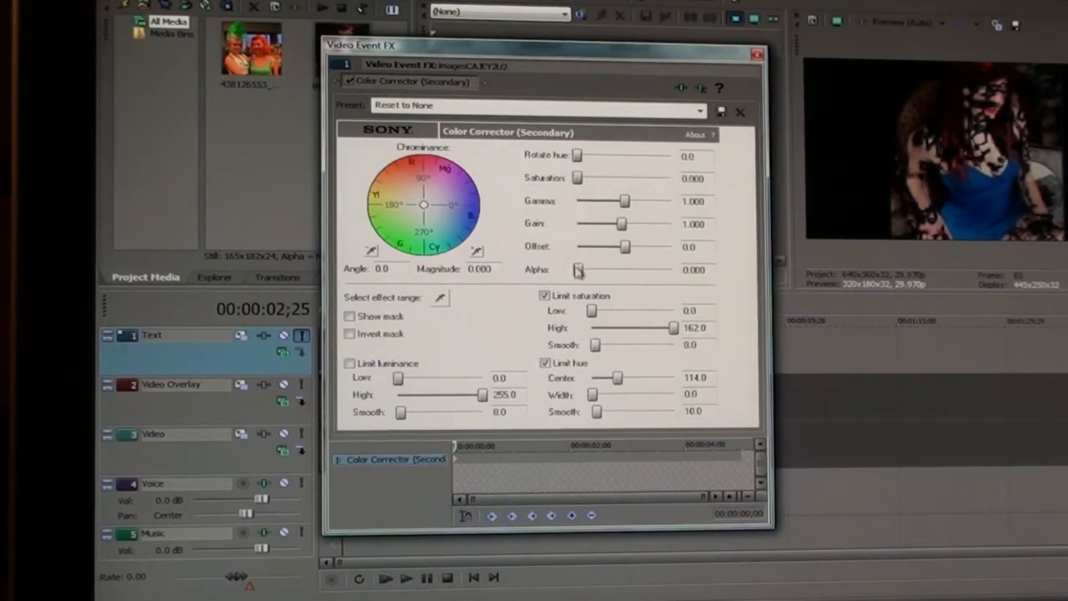
{"action": "left_click_drag", "start_coordinate": [578, 270], "coordinate": [674, 270]}
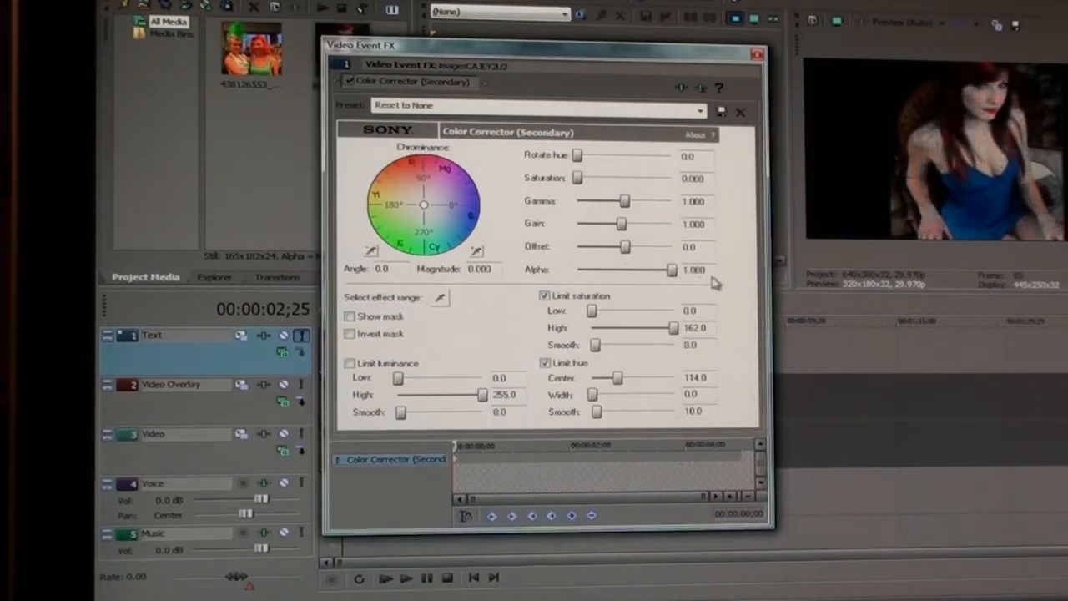
{"action": "mouse_move", "coordinate": [446, 311]}
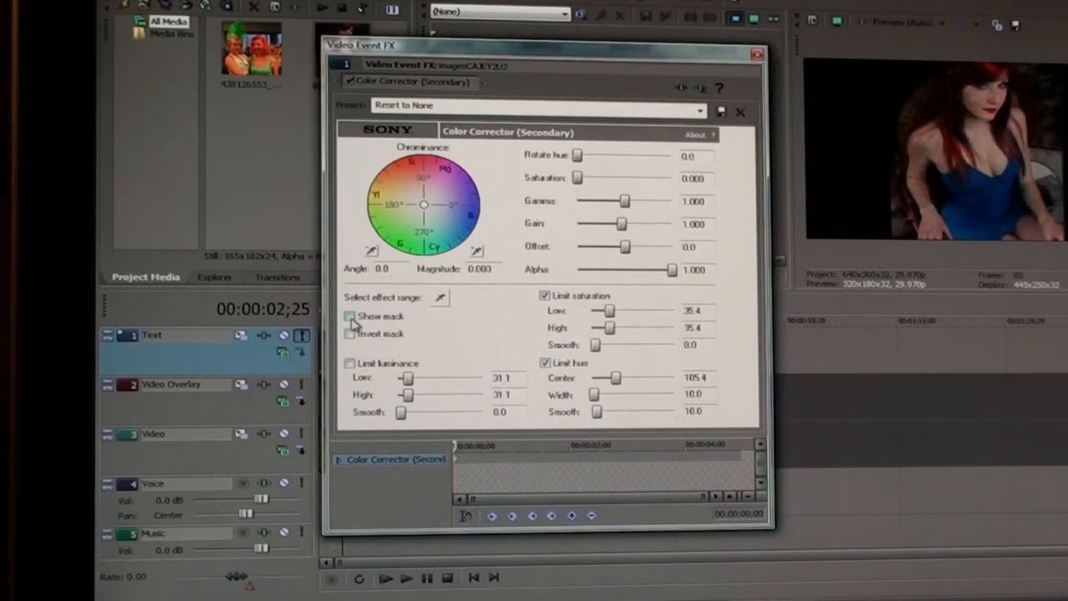
Show the mask, drop the corrector's Alpha to 0, and check Invert mask.
{"action": "left_click", "coordinate": [349, 315]}
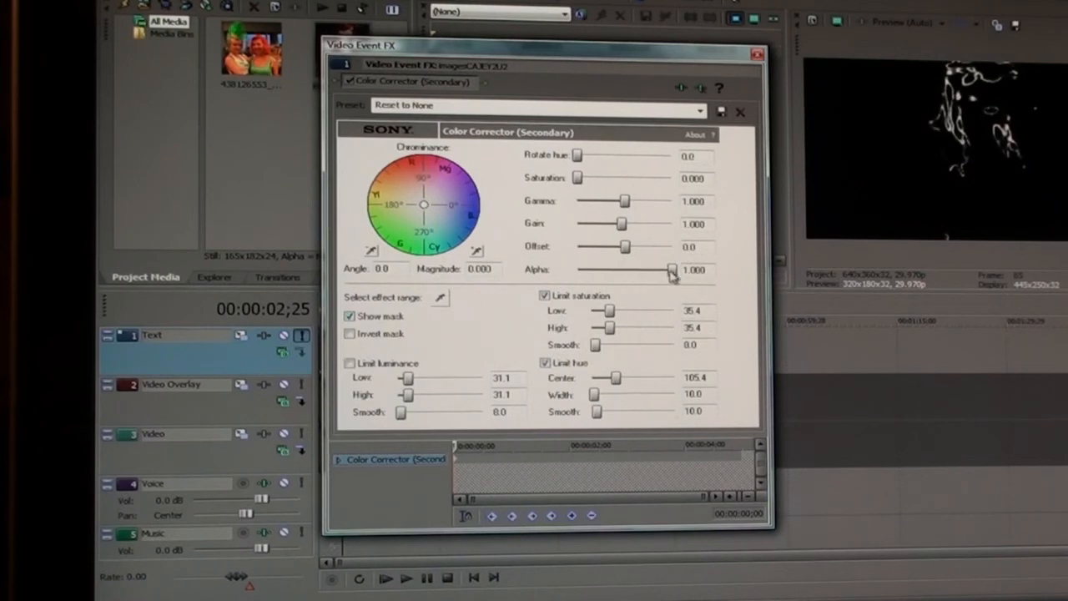
{"action": "left_click_drag", "start_coordinate": [671, 269], "coordinate": [580, 269]}
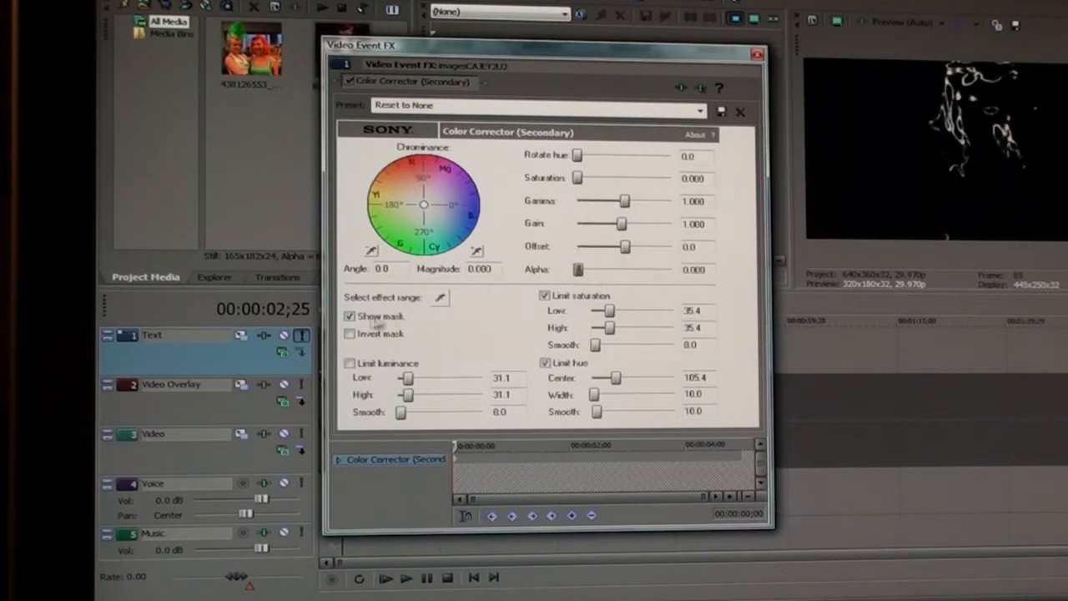
{"action": "left_click", "coordinate": [350, 334]}
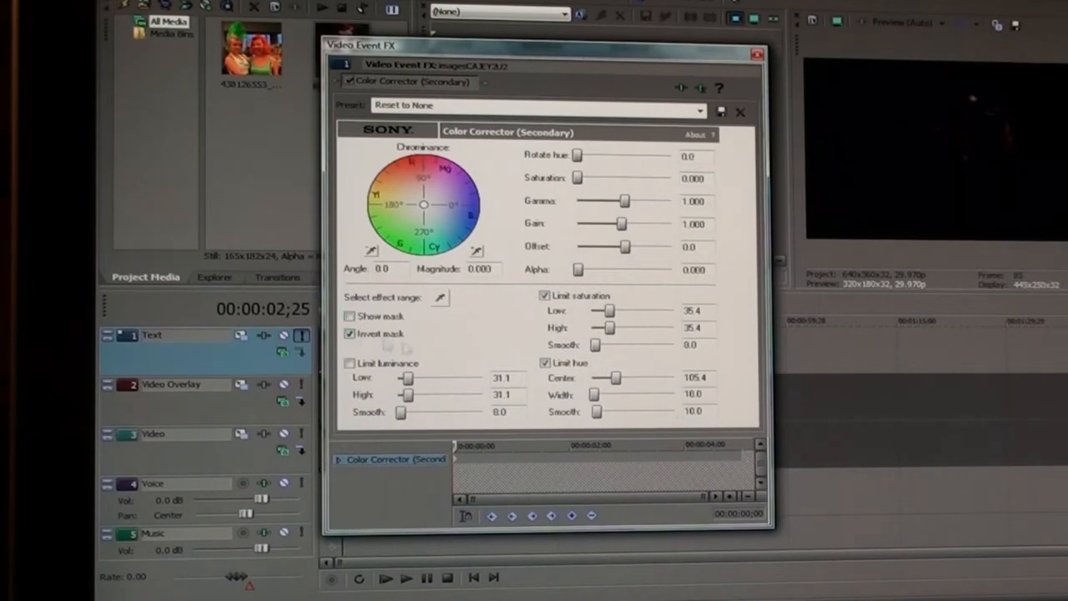
{"action": "mouse_move", "coordinate": [639, 344]}
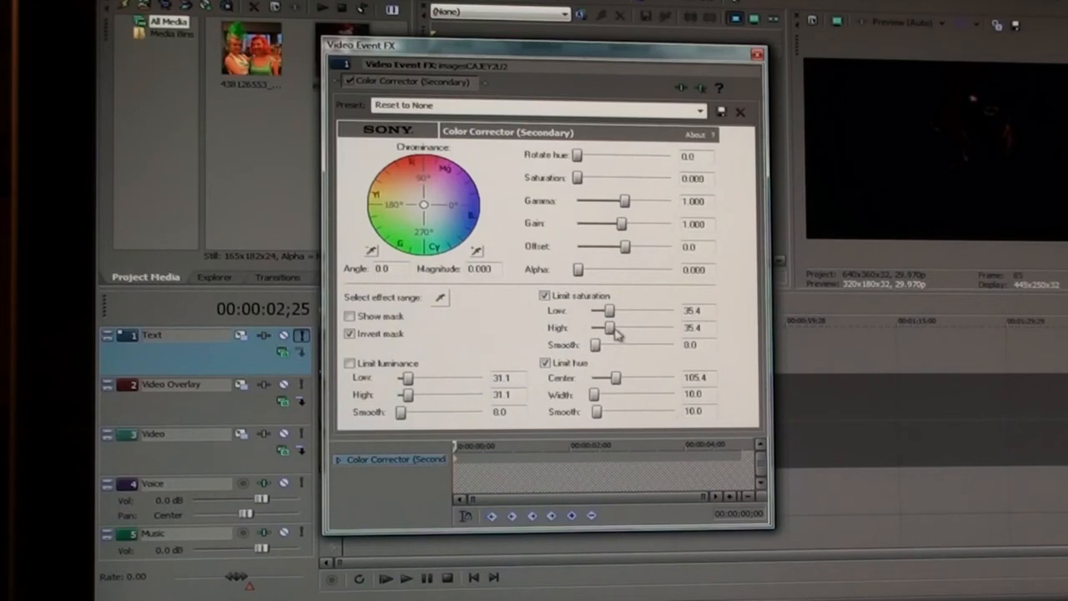
Adjust the Limit saturation Low and High sliders to pick out the red hair.
{"action": "left_click_drag", "start_coordinate": [605, 328], "coordinate": [630, 328]}
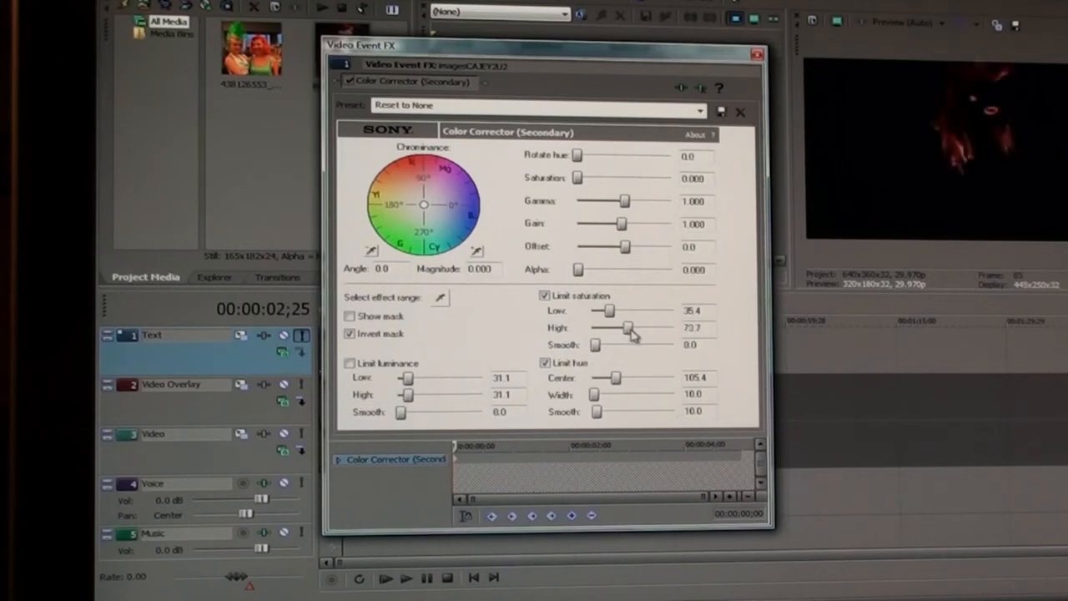
{"action": "left_click_drag", "start_coordinate": [628, 327], "coordinate": [641, 328]}
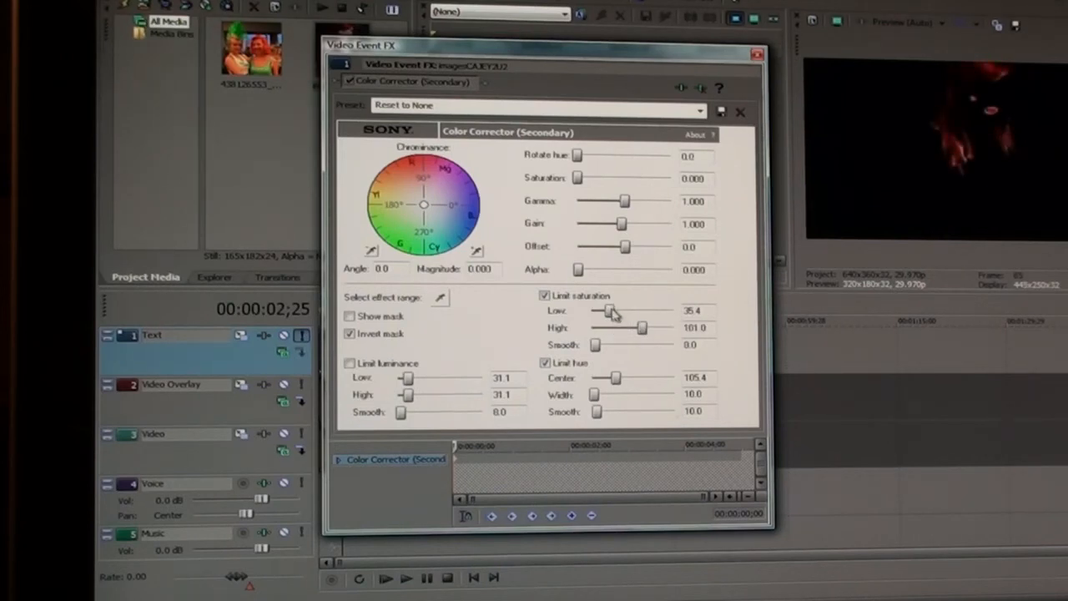
{"action": "left_click_drag", "start_coordinate": [601, 310], "coordinate": [614, 310]}
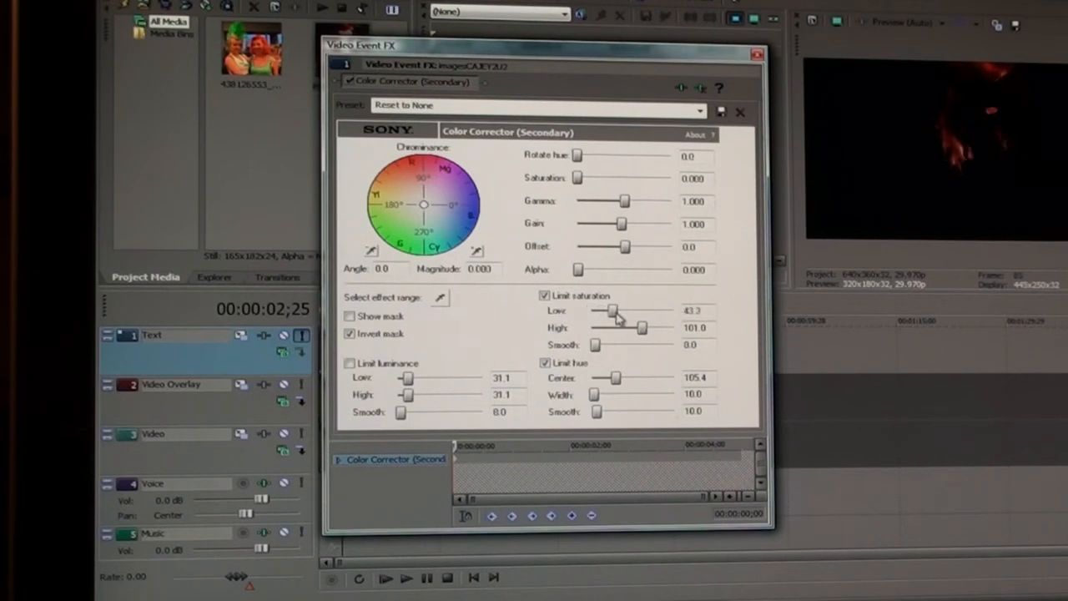
{"action": "left_click_drag", "start_coordinate": [613, 309], "coordinate": [603, 309]}
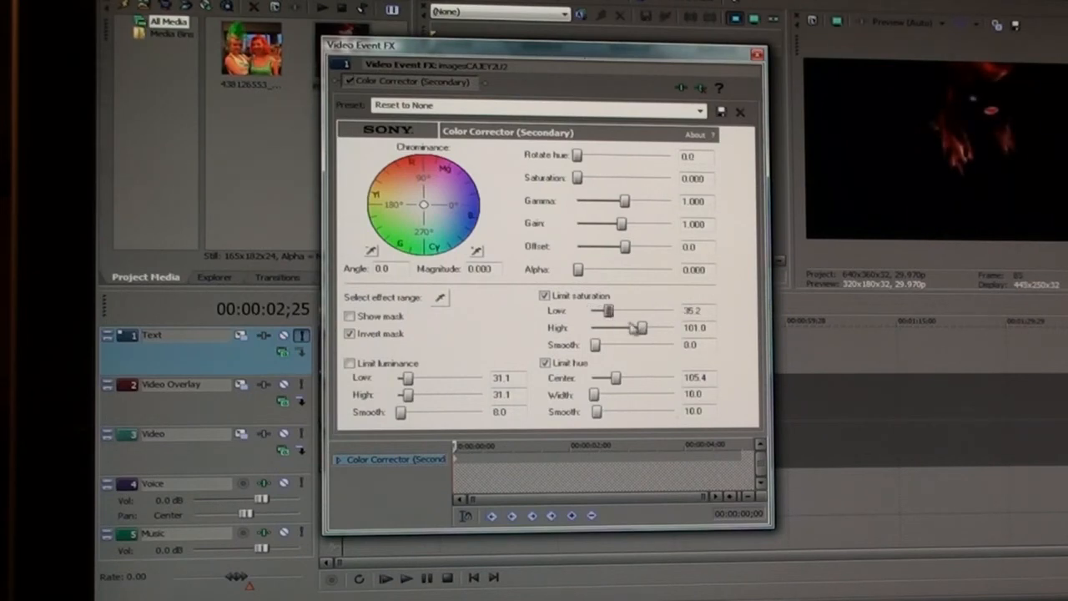
{"action": "left_click_drag", "start_coordinate": [639, 328], "coordinate": [650, 328]}
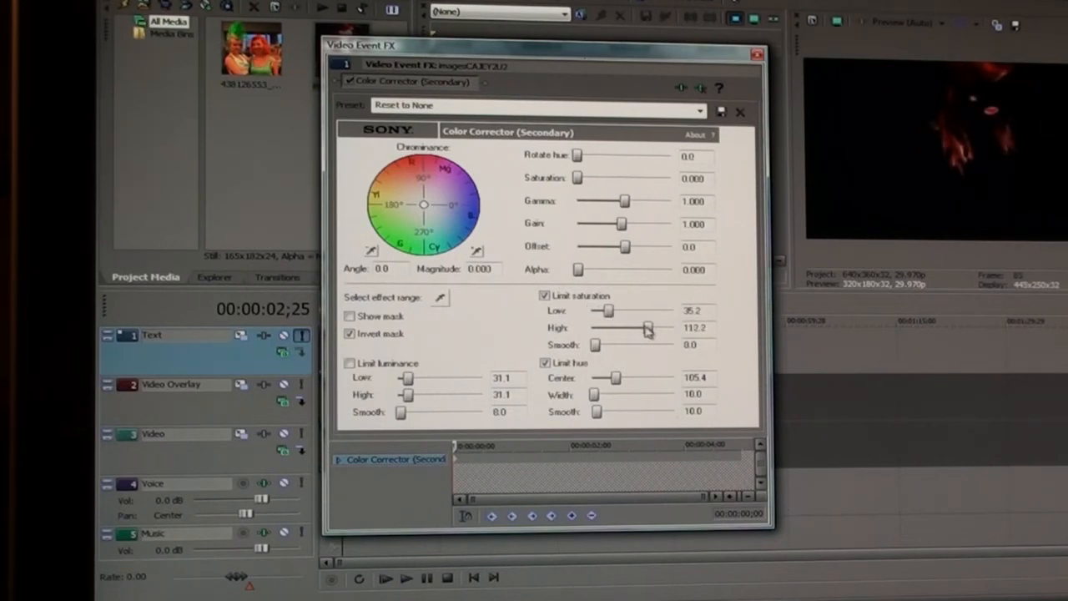
{"action": "left_click_drag", "start_coordinate": [647, 327], "coordinate": [652, 327]}
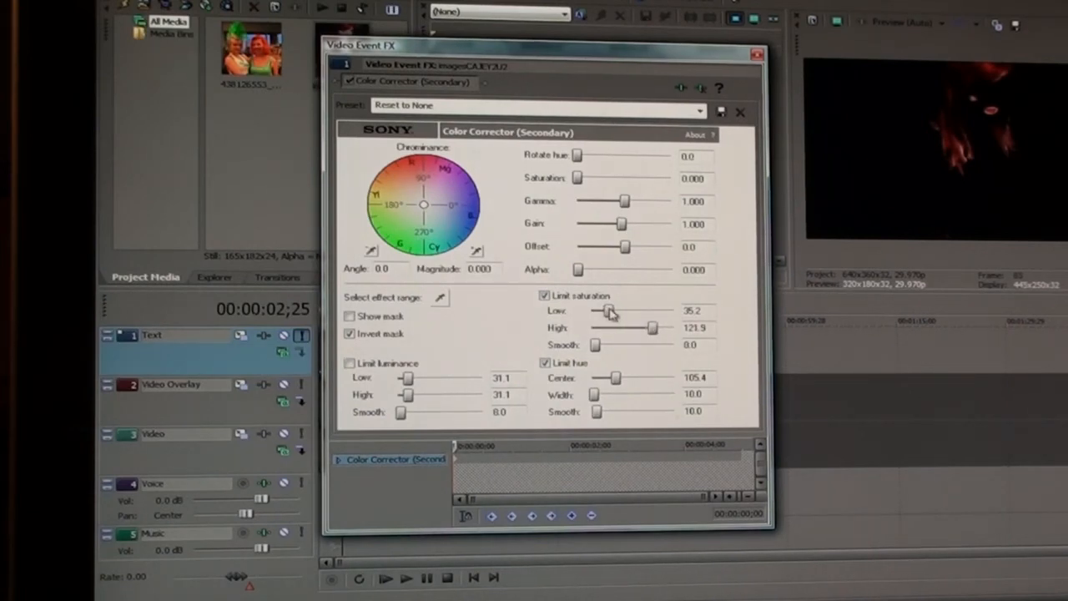
{"action": "left_click_drag", "start_coordinate": [608, 310], "coordinate": [603, 310]}
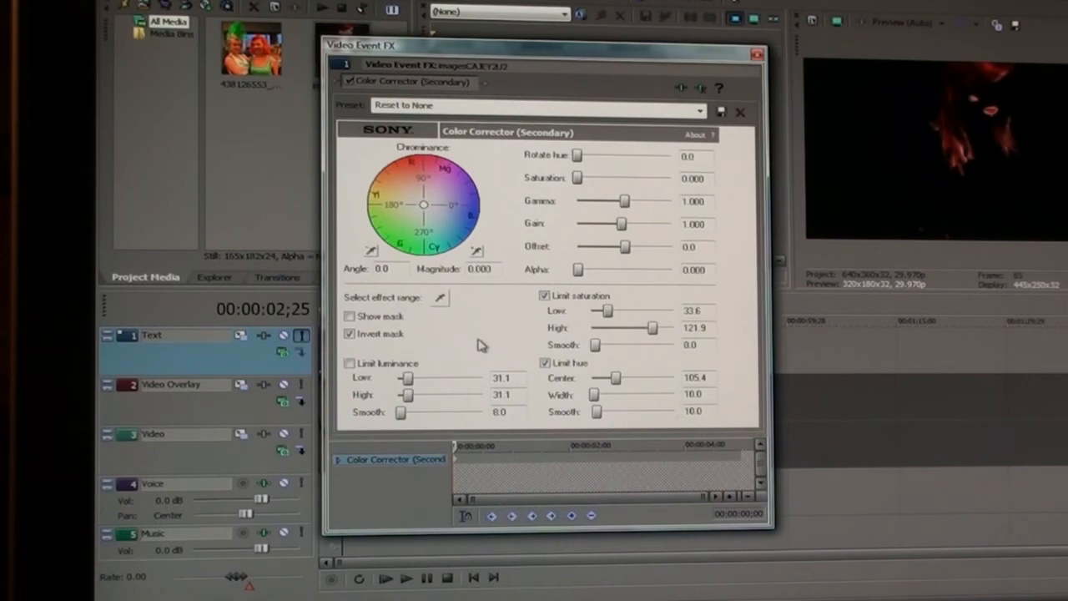
{"action": "mouse_move", "coordinate": [482, 349]}
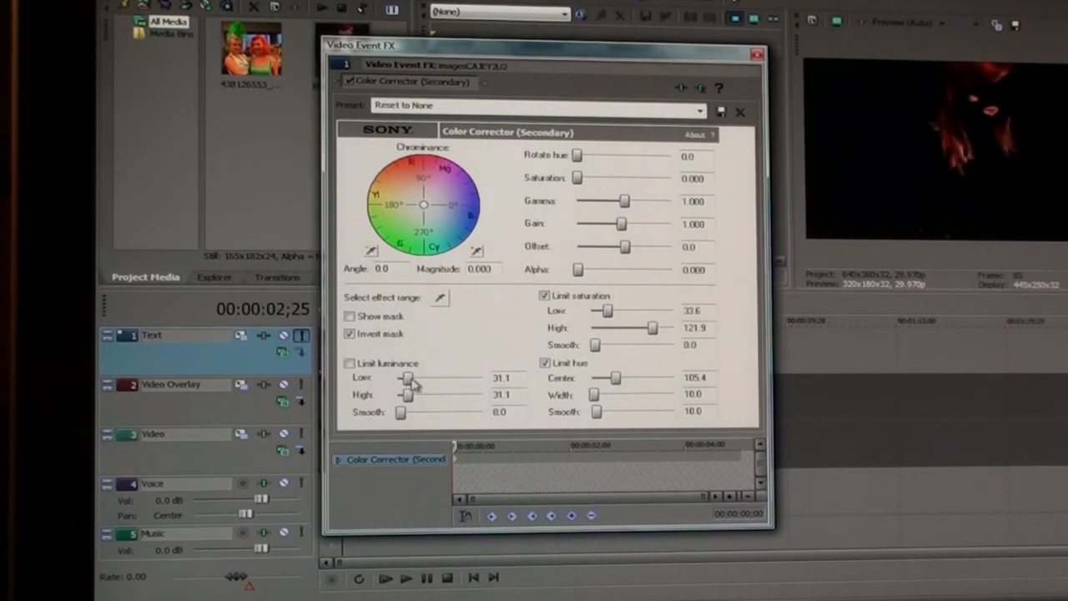
Open the luminance range fully, center the hue on the red hair, and close the settings.
{"action": "left_click_drag", "start_coordinate": [407, 377], "coordinate": [442, 378]}
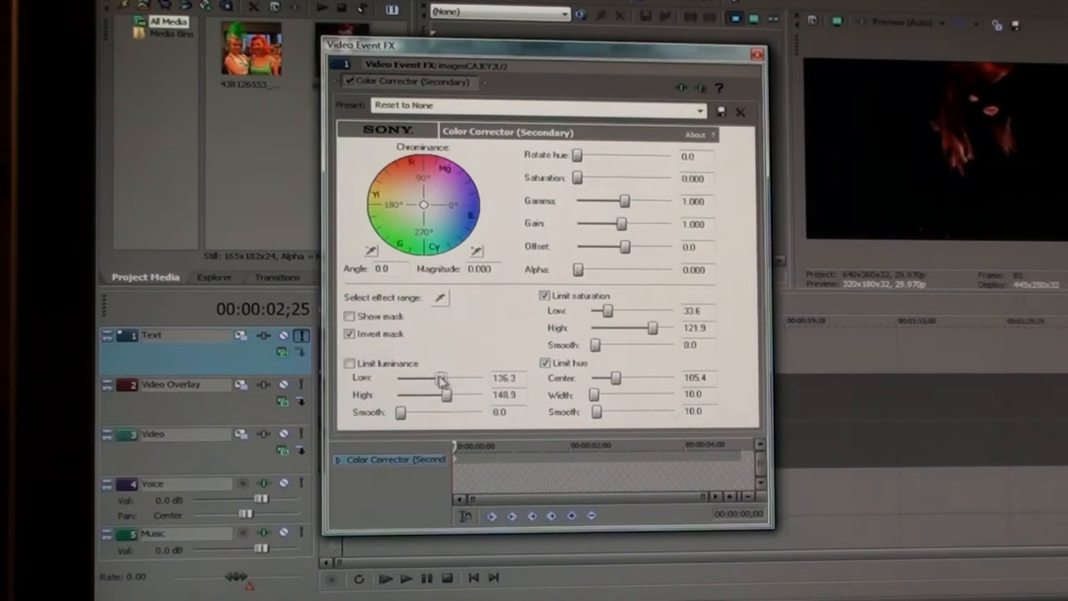
{"action": "left_click_drag", "start_coordinate": [442, 377], "coordinate": [398, 377]}
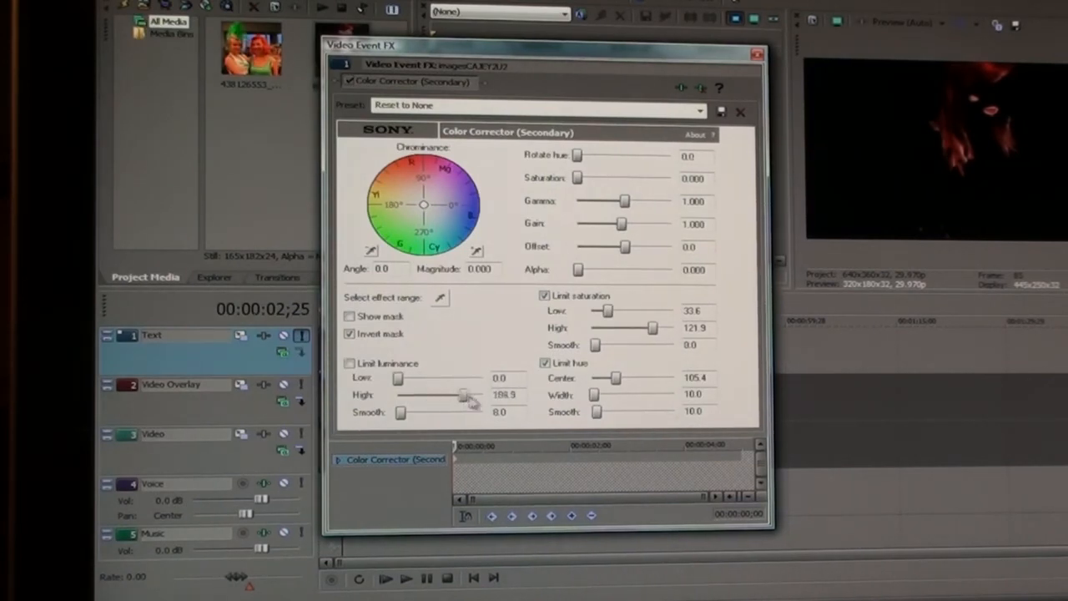
{"action": "left_click_drag", "start_coordinate": [468, 395], "coordinate": [480, 394]}
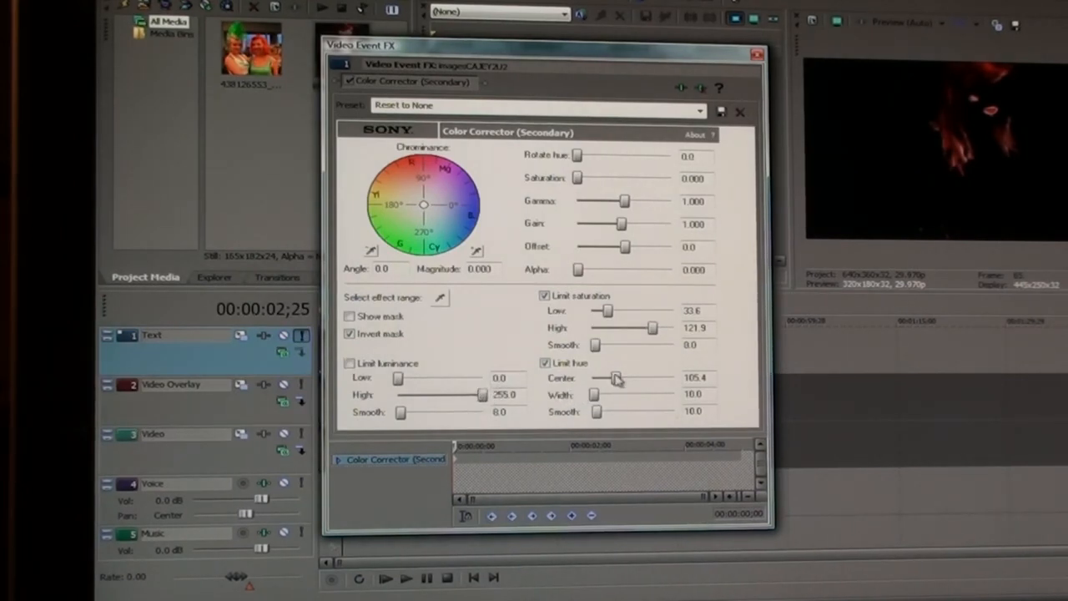
{"action": "left_click_drag", "start_coordinate": [615, 378], "coordinate": [628, 377]}
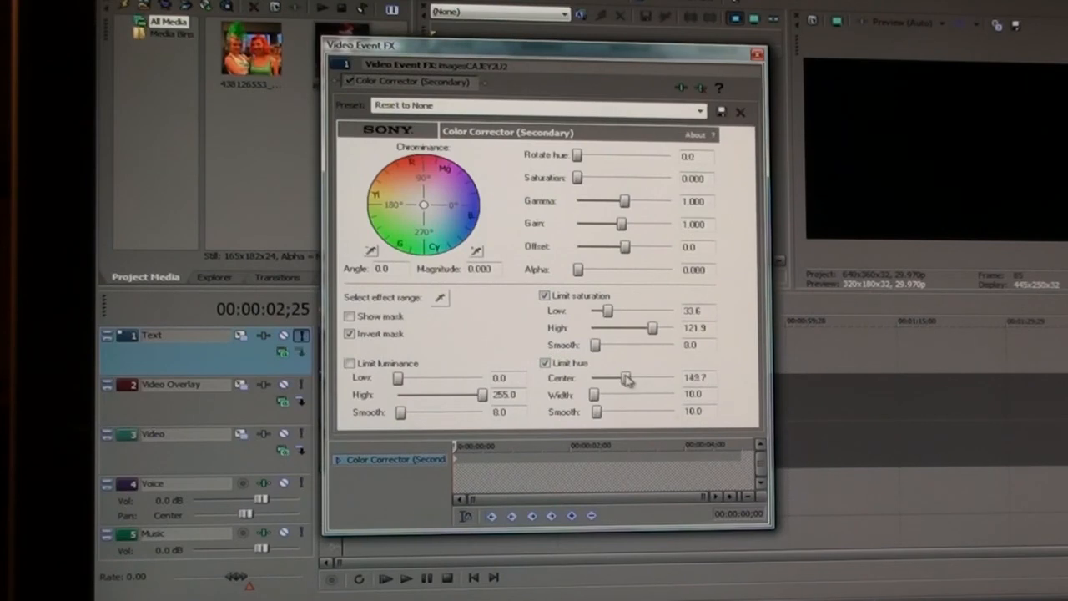
{"action": "left_click_drag", "start_coordinate": [628, 378], "coordinate": [614, 378]}
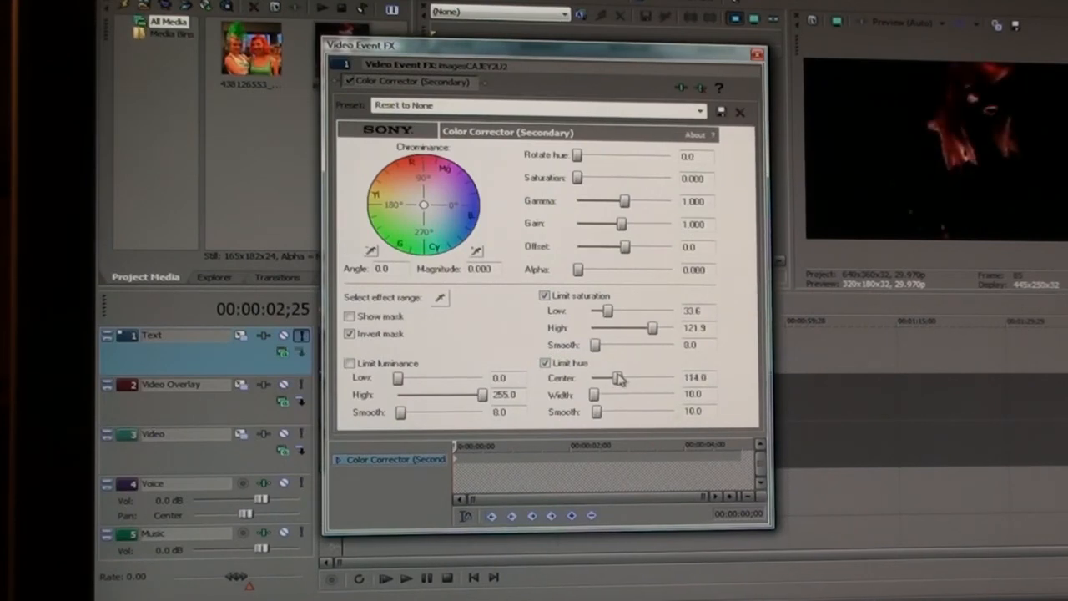
{"action": "left_click_drag", "start_coordinate": [618, 378], "coordinate": [609, 378]}
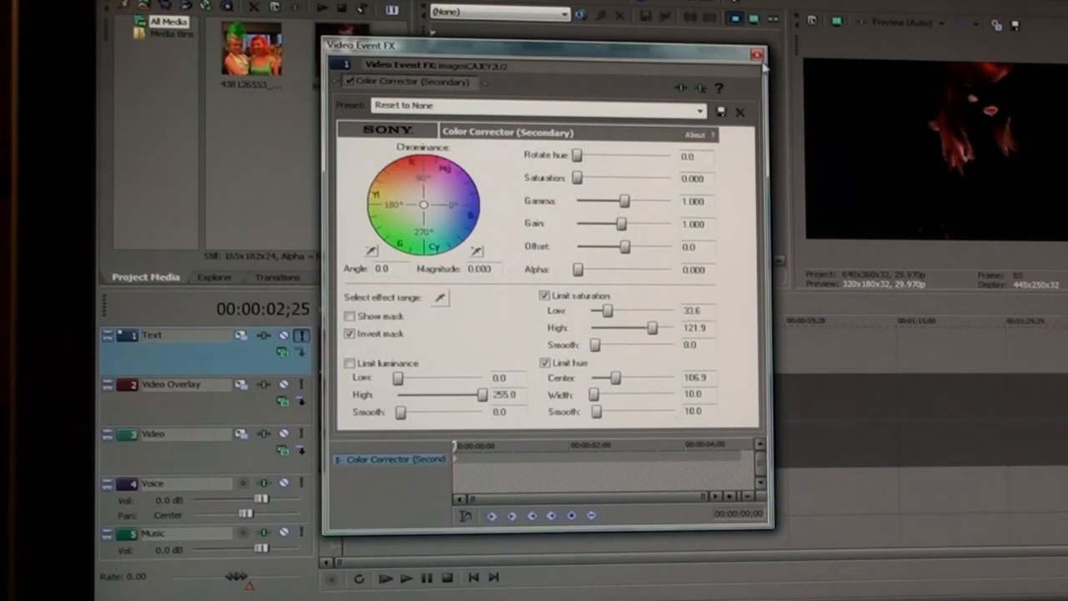
{"action": "left_click", "coordinate": [756, 53]}
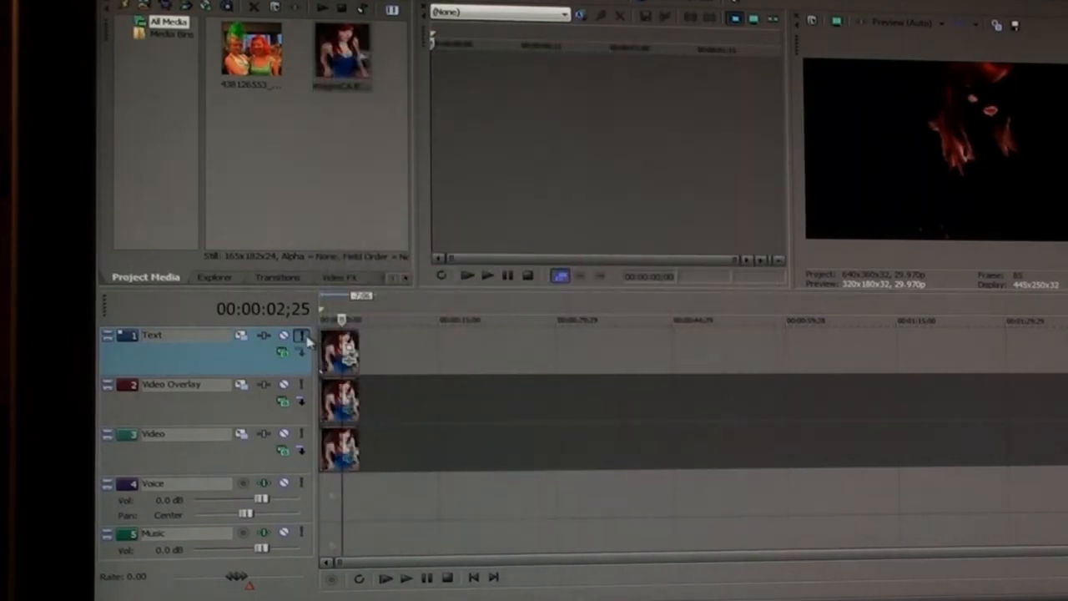